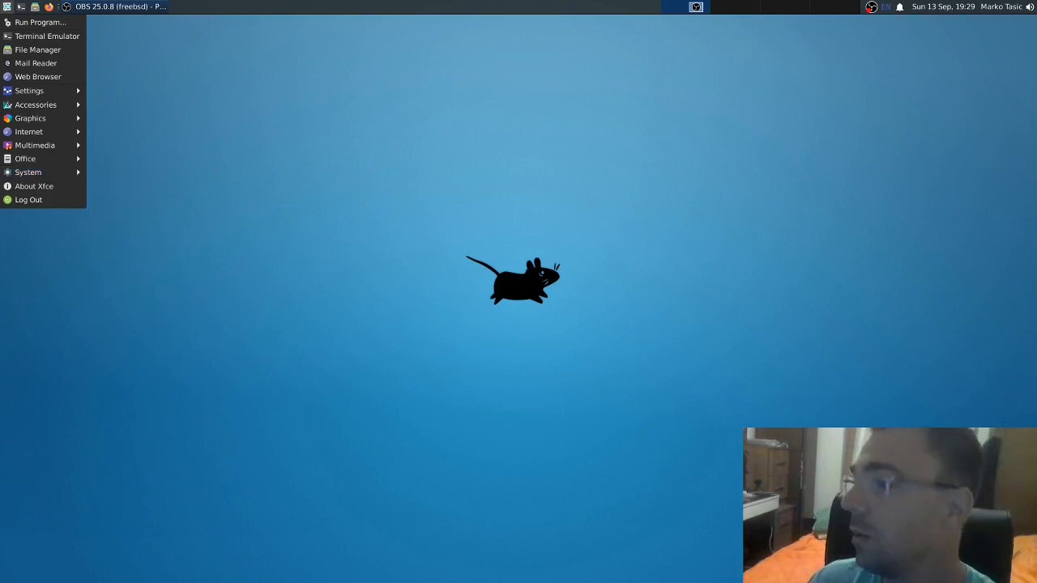
{"action": "mouse_move", "coordinate": [662, 5]}
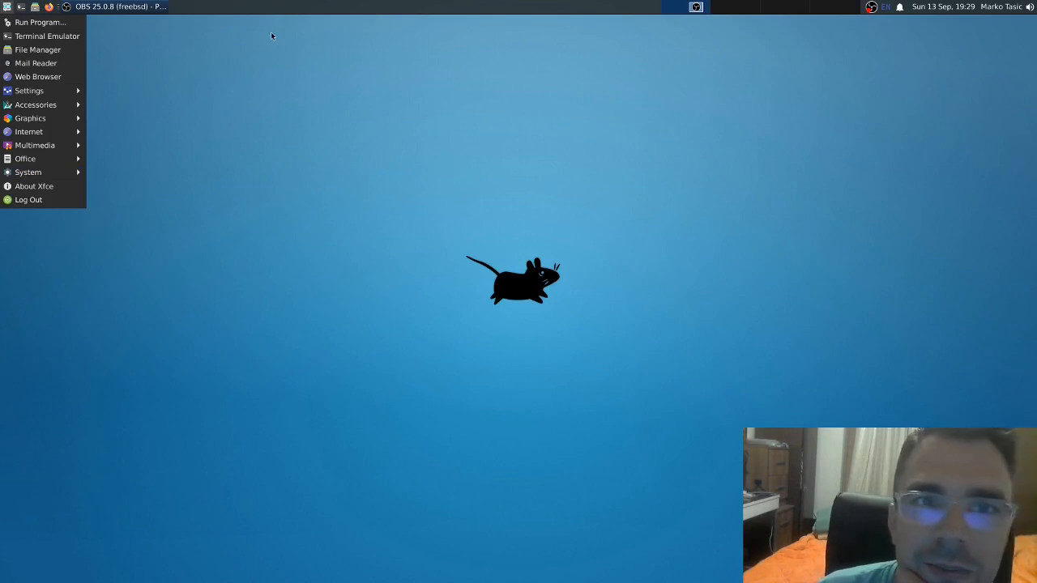
{"action": "mouse_move", "coordinate": [314, 66]}
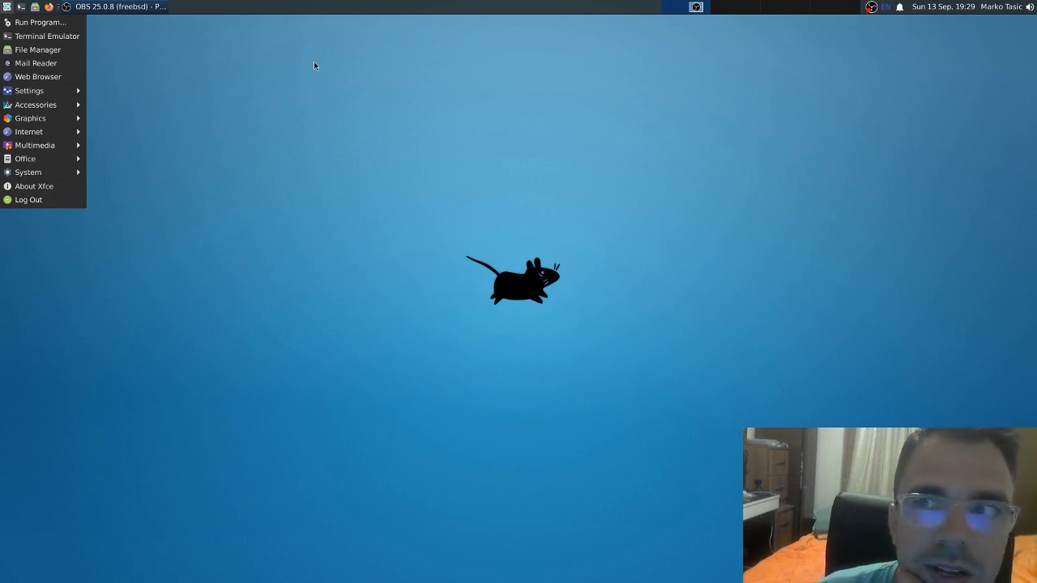
{"action": "mouse_move", "coordinate": [327, 108]}
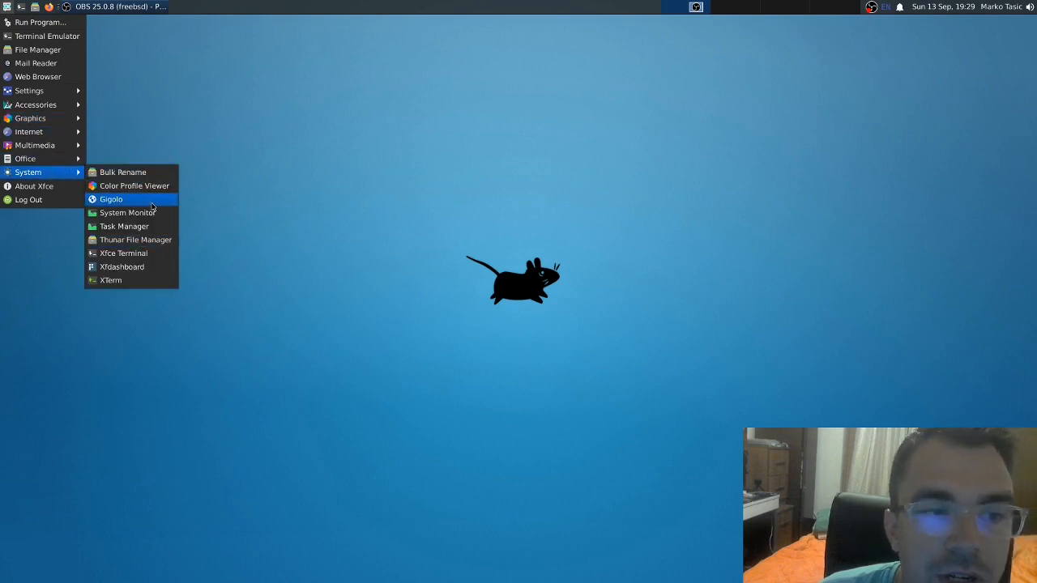
{"action": "mouse_move", "coordinate": [123, 253]}
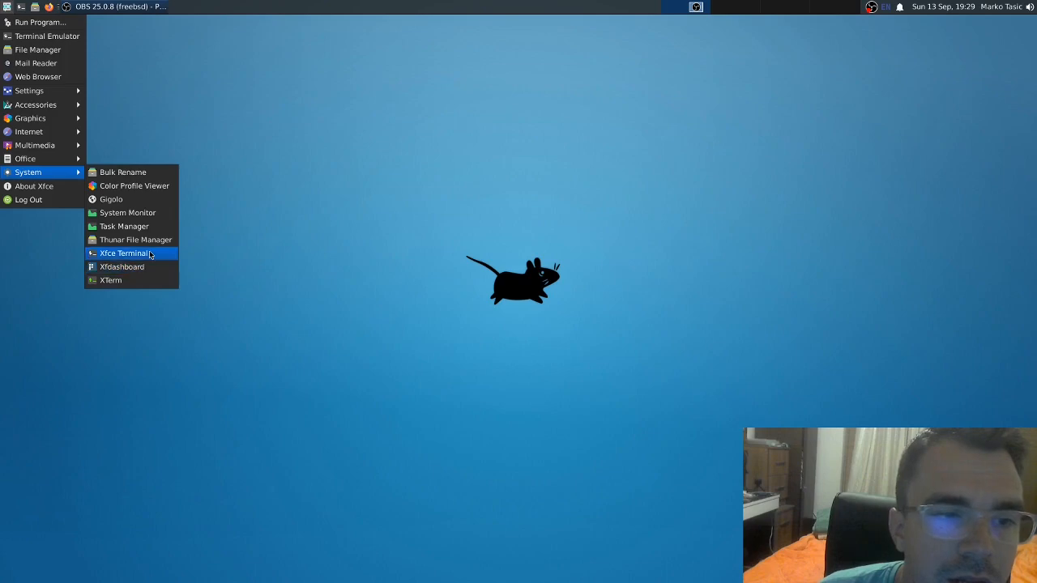
{"action": "mouse_move", "coordinate": [48, 172]}
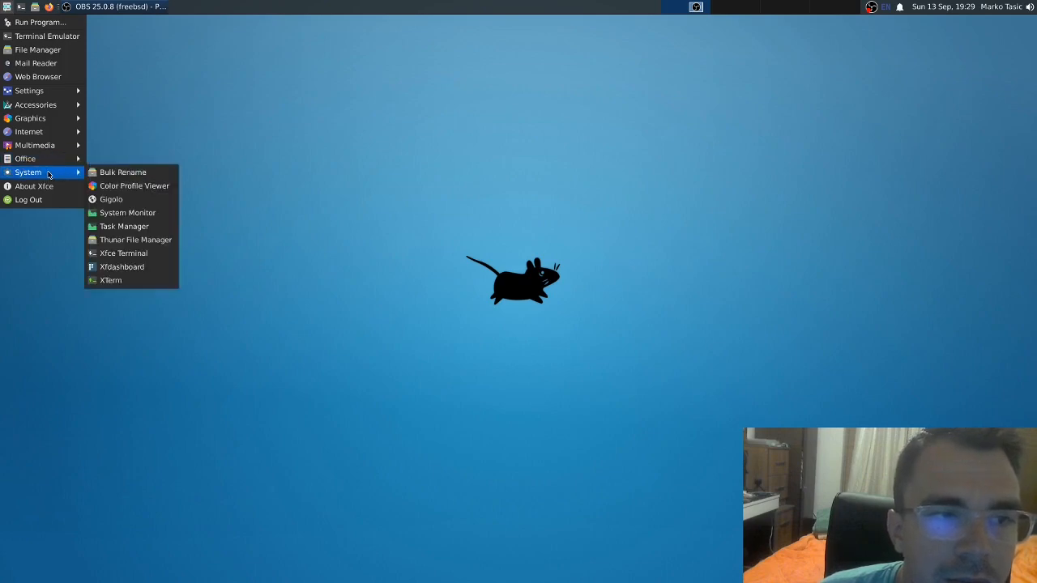
Launch System Monitor and maximize its Resources view of CPU, memory and network history
{"action": "left_click", "coordinate": [127, 212]}
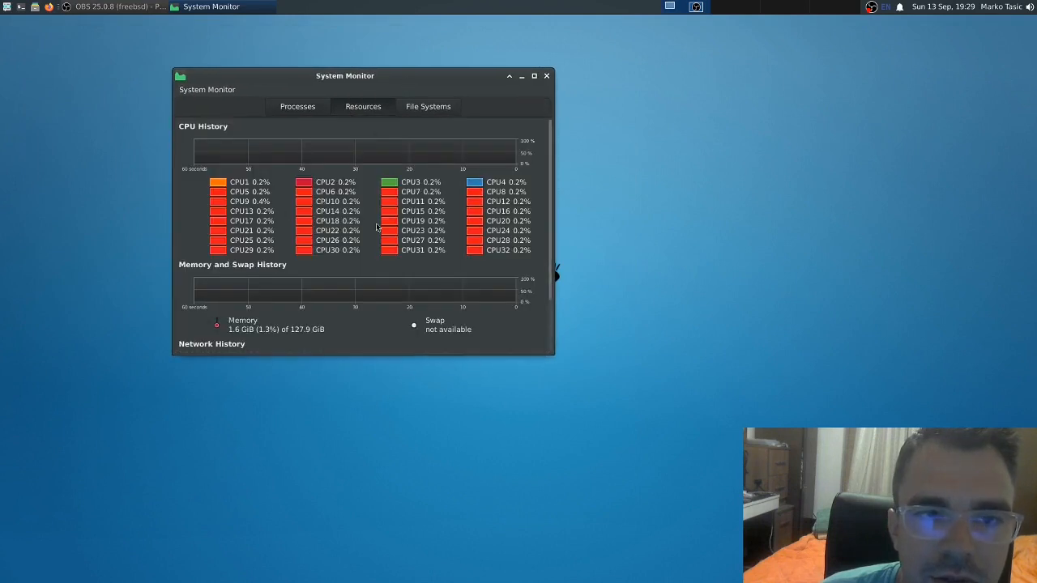
{"action": "left_click", "coordinate": [534, 75]}
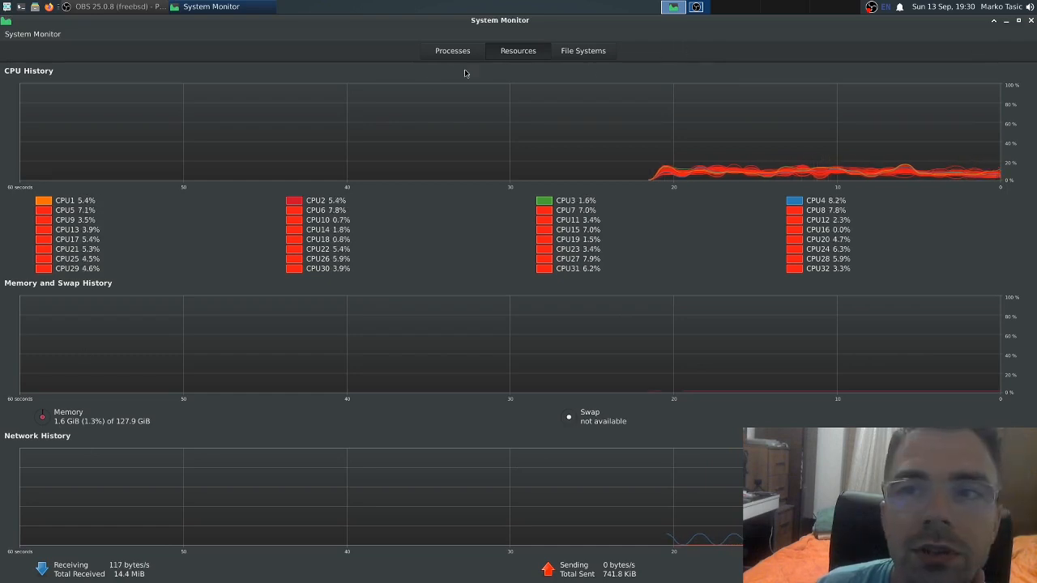
{"action": "mouse_move", "coordinate": [94, 72]}
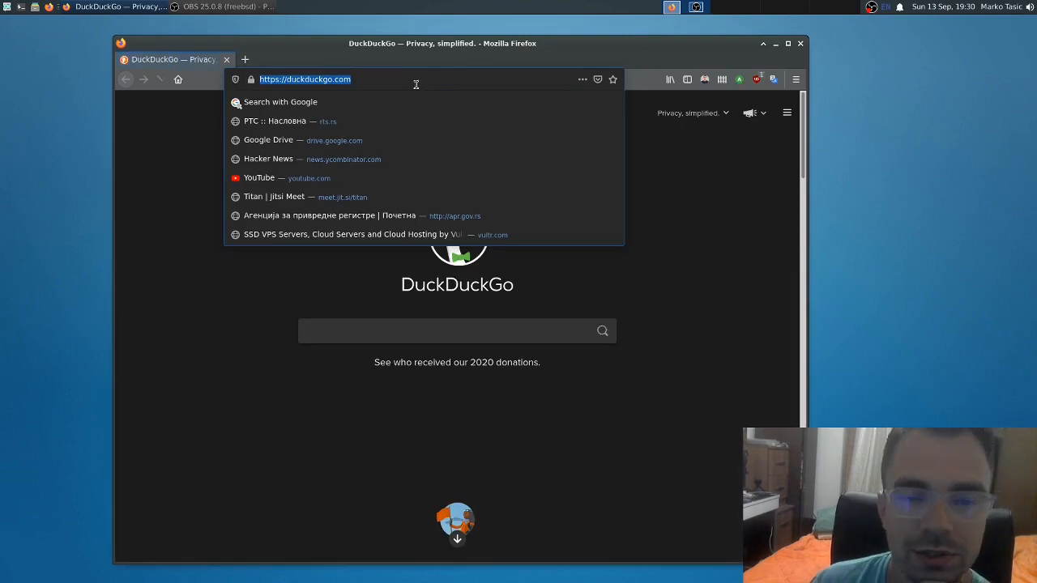
Go to YouTube and open the Noodles 'Another Kid' audio library video
{"action": "left_click", "coordinate": [259, 178]}
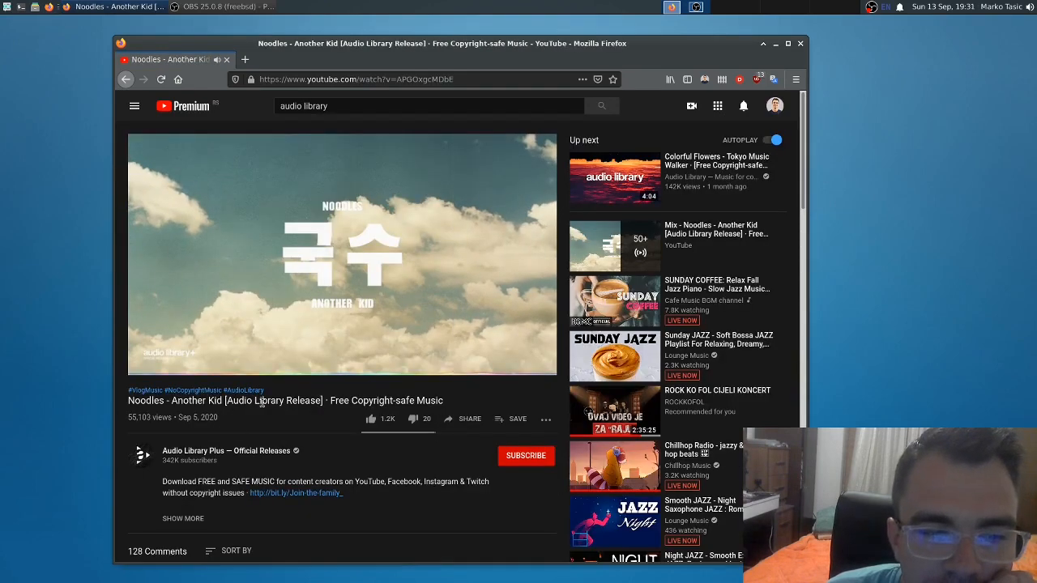
{"action": "left_click", "coordinate": [342, 251]}
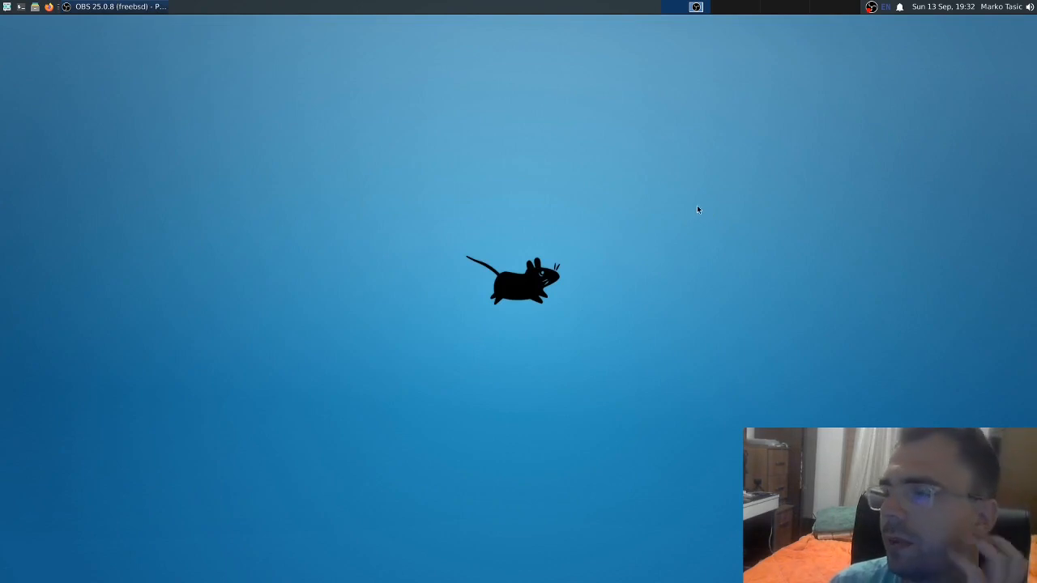
{"action": "mouse_move", "coordinate": [702, 198]}
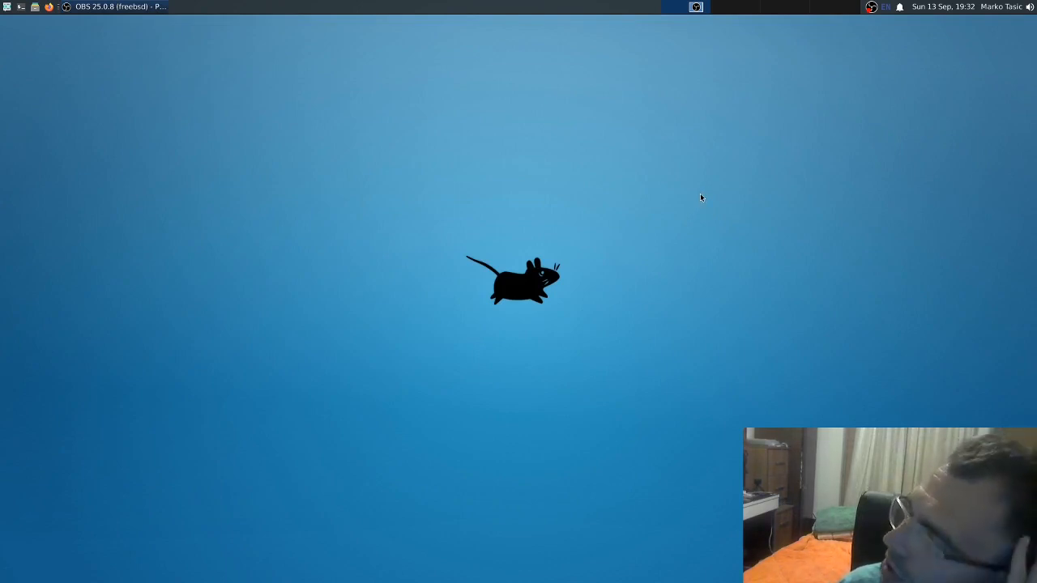
{"action": "mouse_move", "coordinate": [701, 193]}
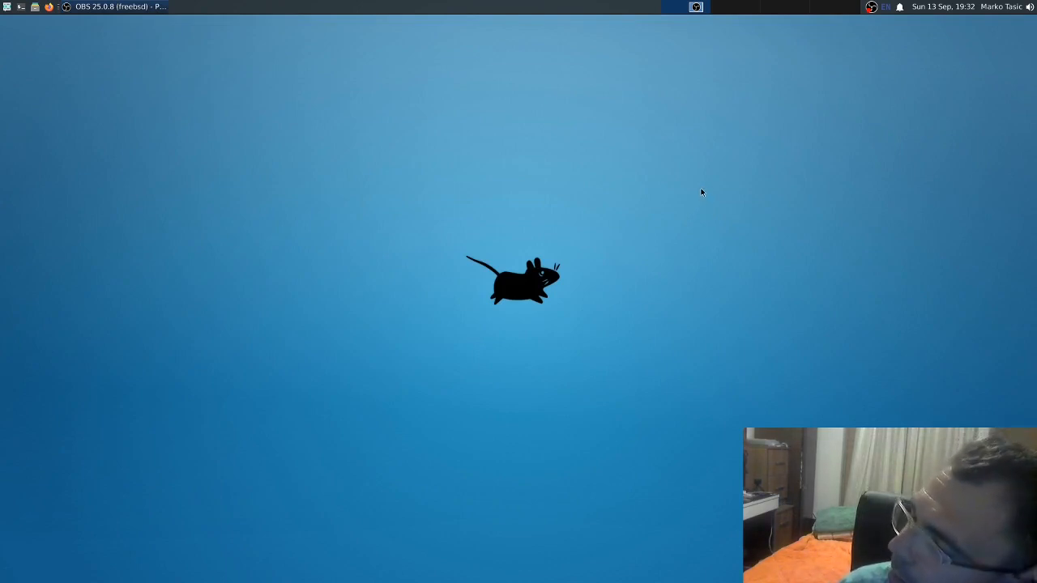
{"action": "mouse_move", "coordinate": [817, 64]}
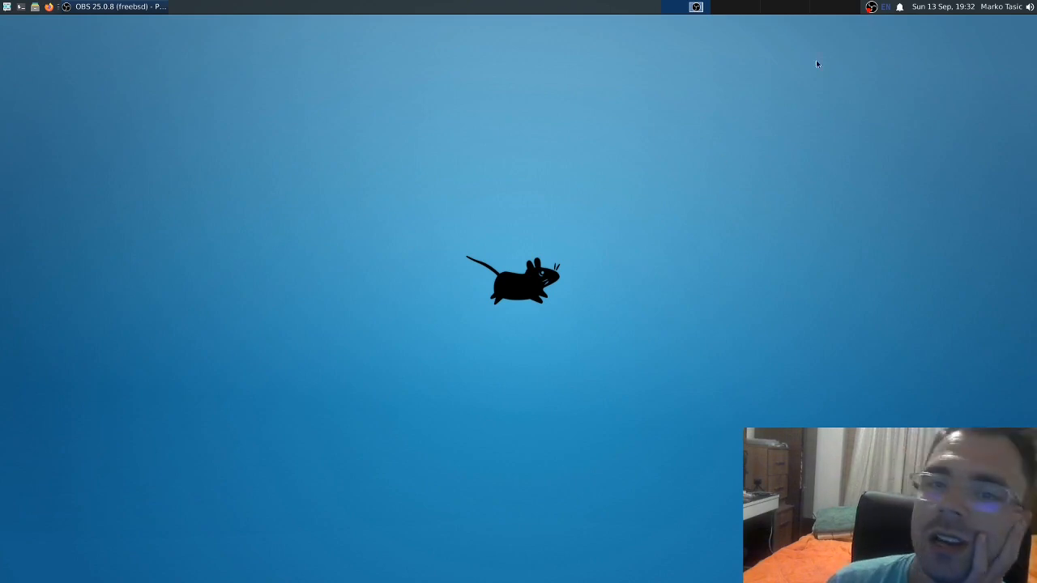
{"action": "mouse_move", "coordinate": [903, 35]}
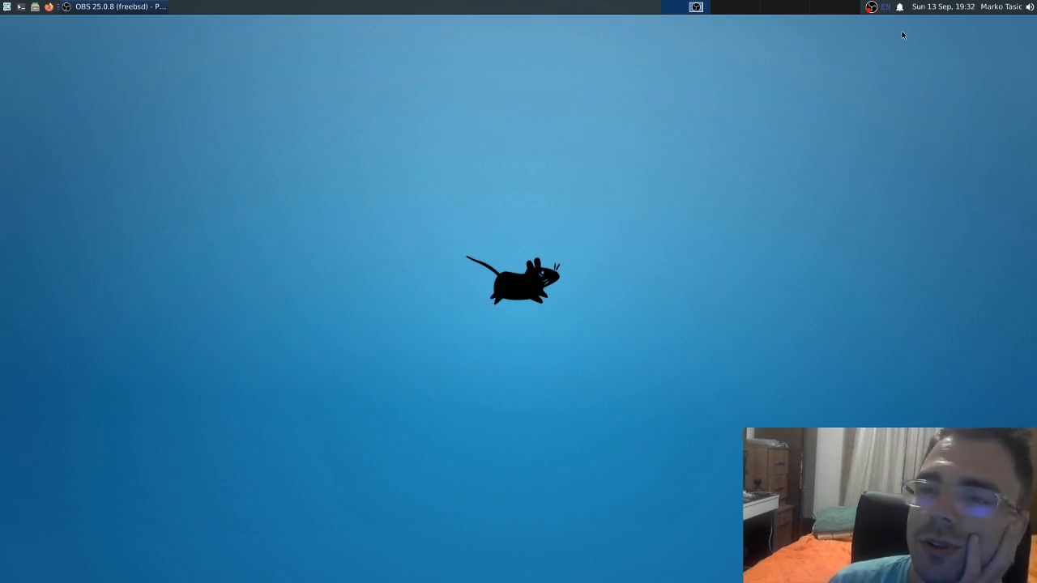
{"action": "mouse_move", "coordinate": [761, 145]}
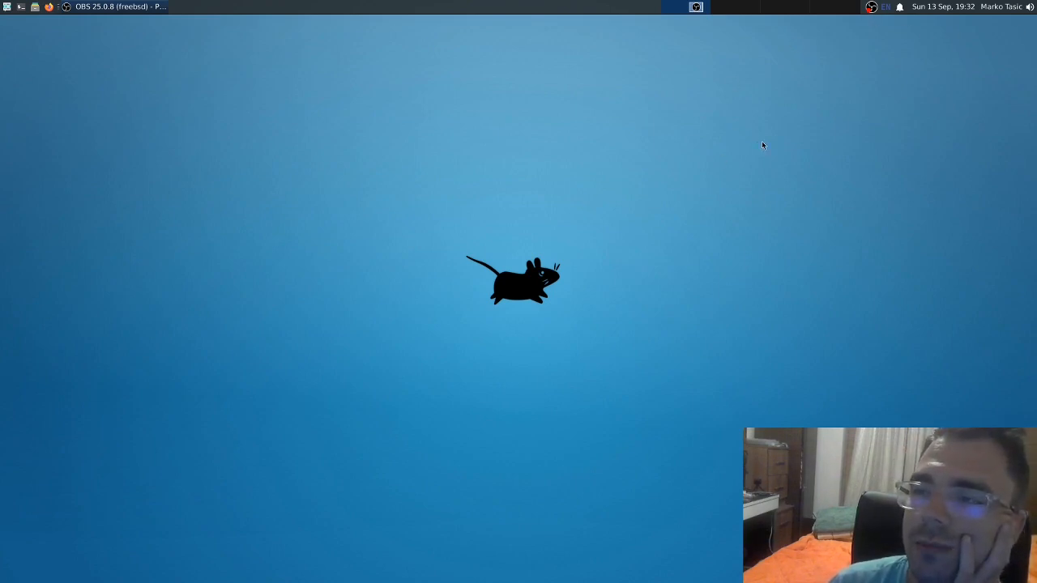
{"action": "mouse_move", "coordinate": [906, 59]}
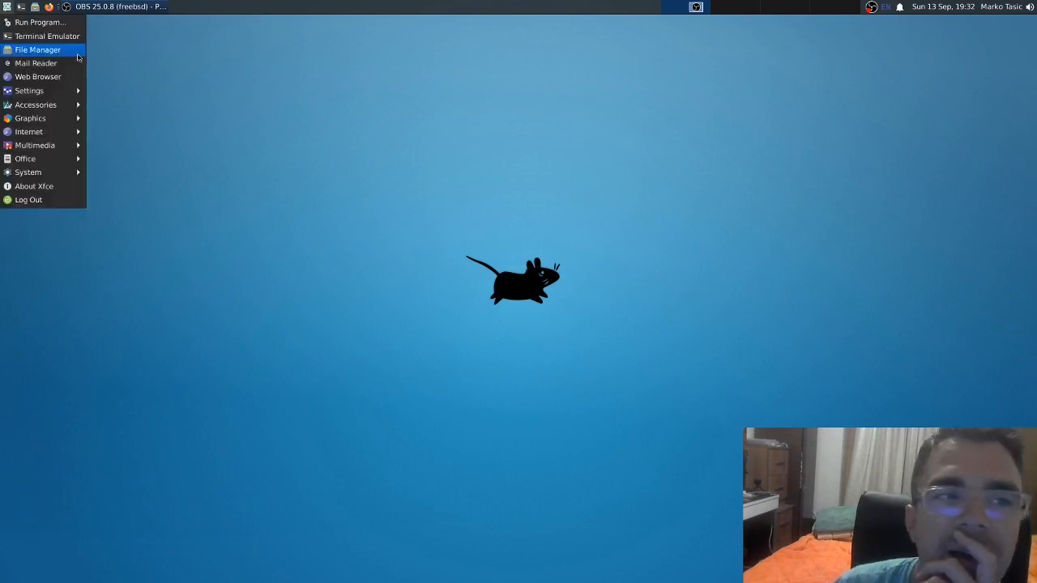
Open Thunar on the home folder, browse its Go, File and Edit menus, and nudge the window up
{"action": "left_click", "coordinate": [441, 120]}
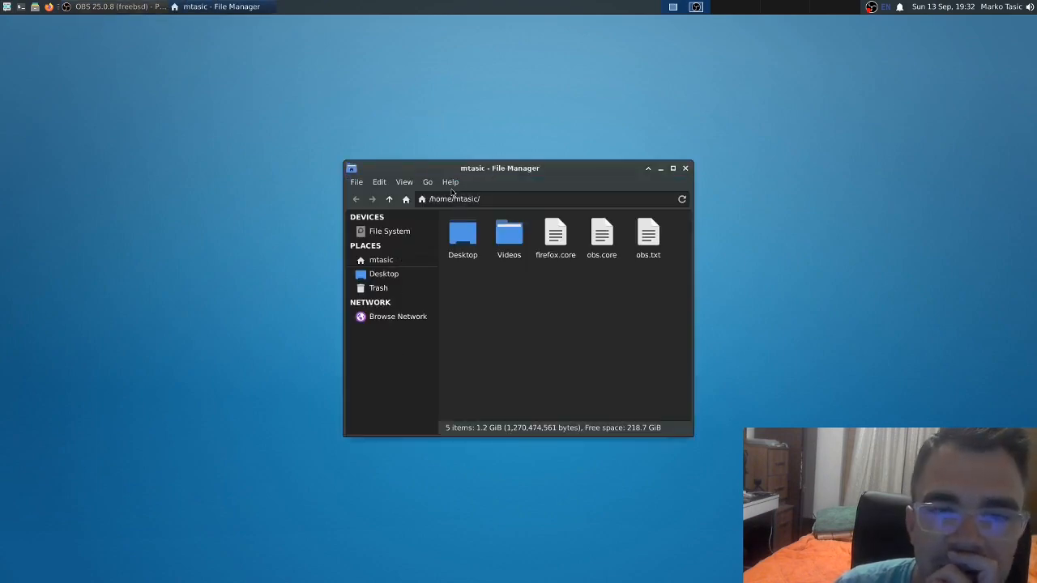
{"action": "left_click", "coordinate": [427, 181]}
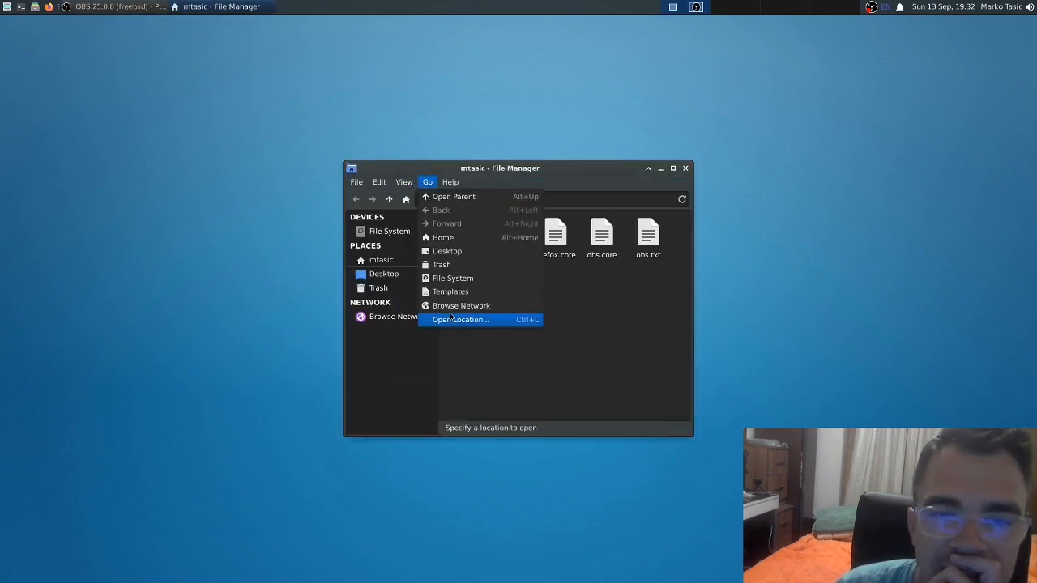
{"action": "left_click", "coordinate": [356, 181]}
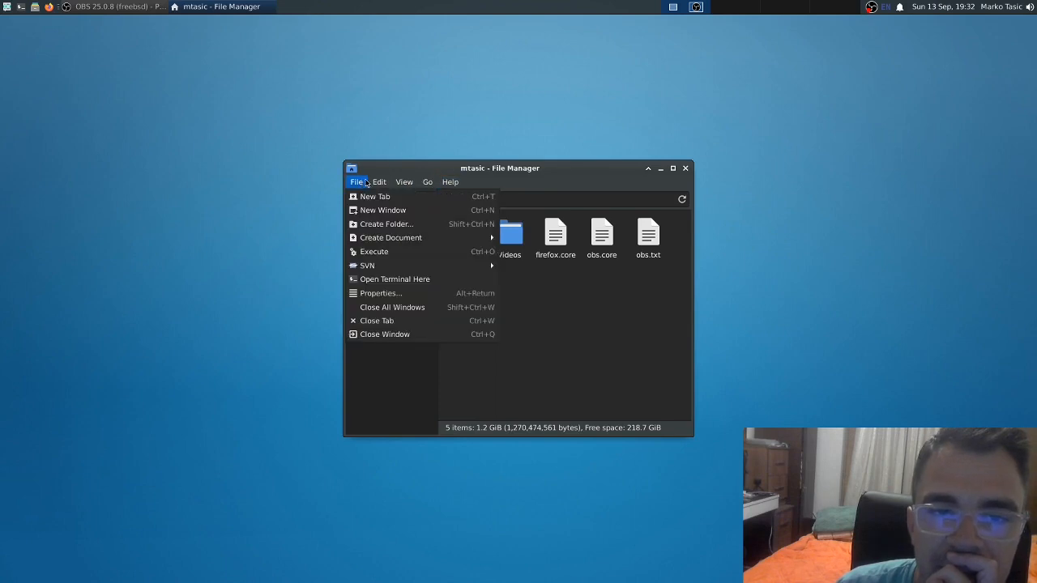
{"action": "left_click", "coordinate": [379, 181]}
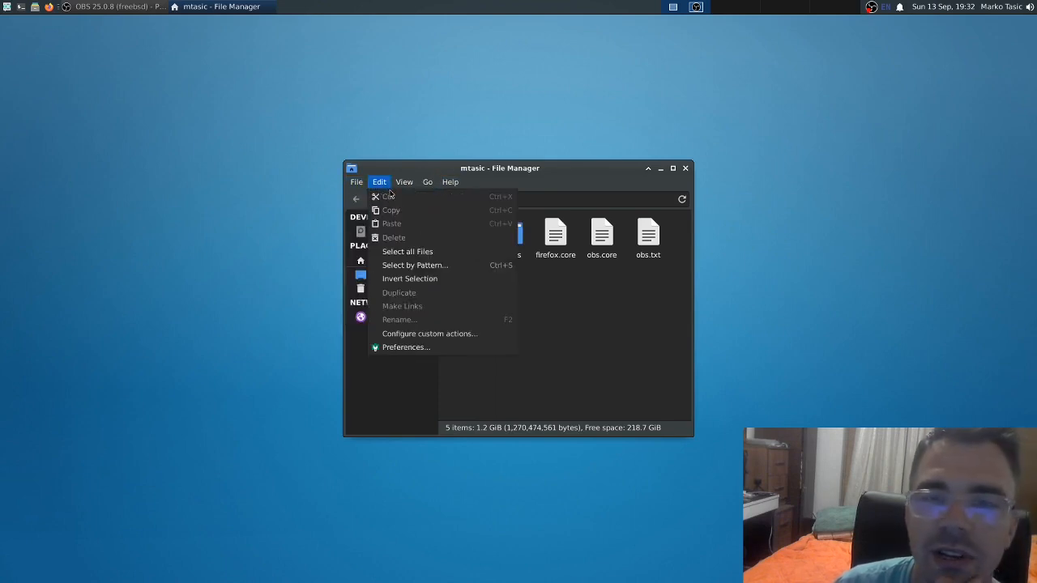
{"action": "left_click", "coordinate": [427, 181]}
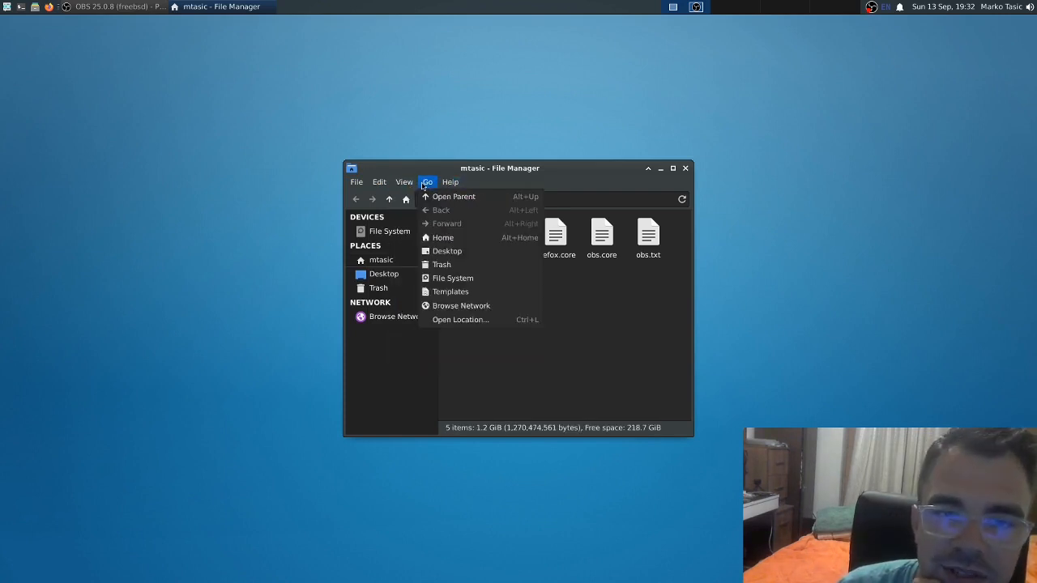
{"action": "left_click", "coordinate": [443, 237]}
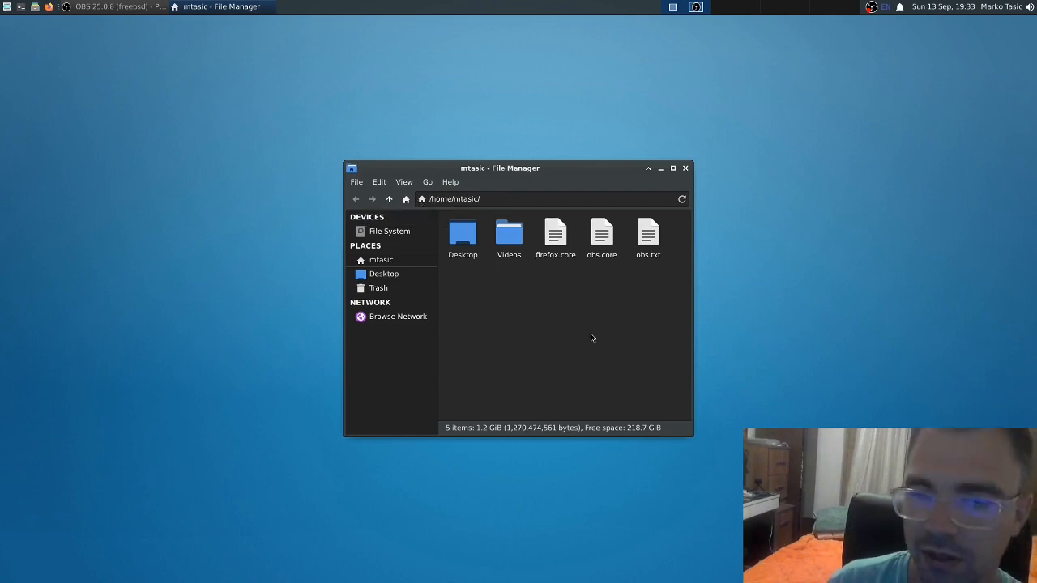
{"action": "mouse_move", "coordinate": [628, 348]}
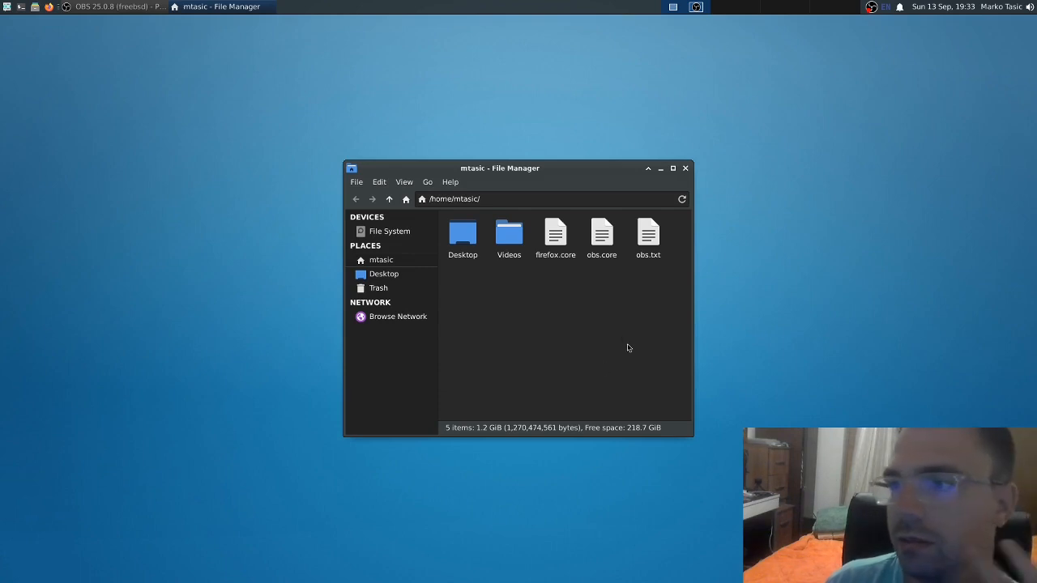
{"action": "mouse_move", "coordinate": [408, 341]}
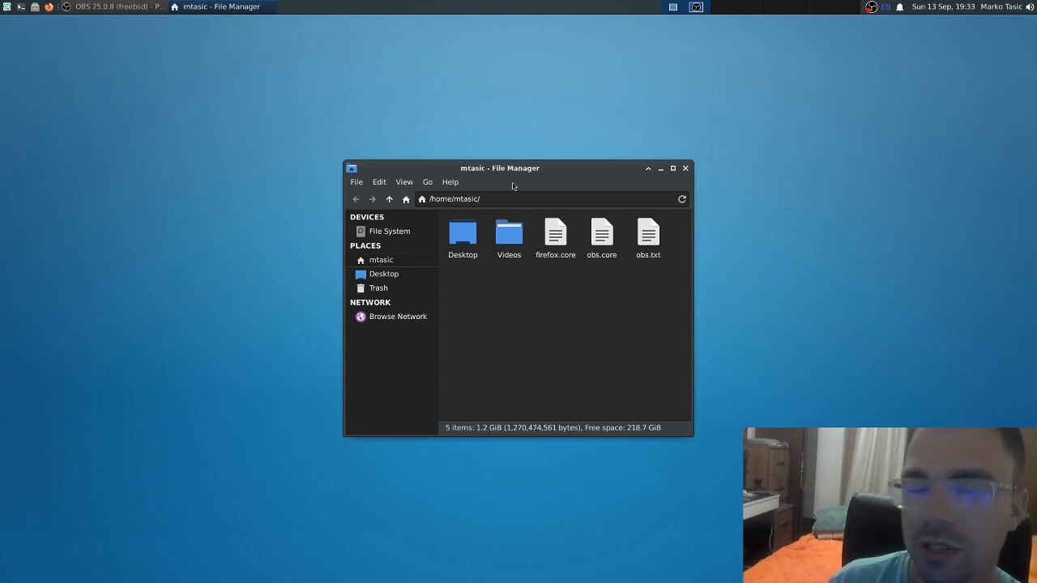
{"action": "left_click_drag", "start_coordinate": [500, 168], "coordinate": [494, 155]}
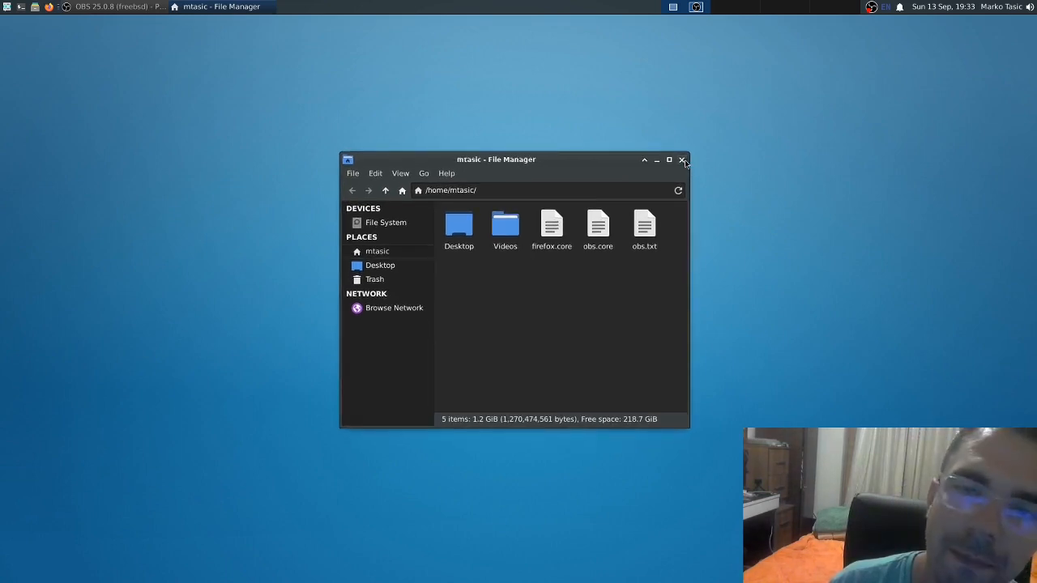
Close the file manager and bring Firefox back up on the DuckDuckGo start page
{"action": "left_click", "coordinate": [683, 160]}
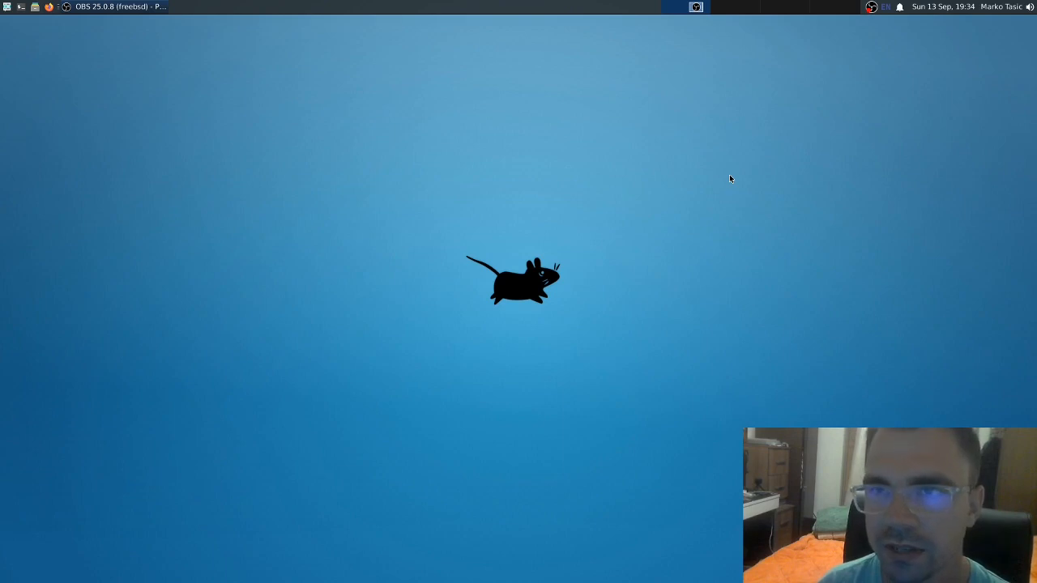
{"action": "mouse_move", "coordinate": [2, 194]}
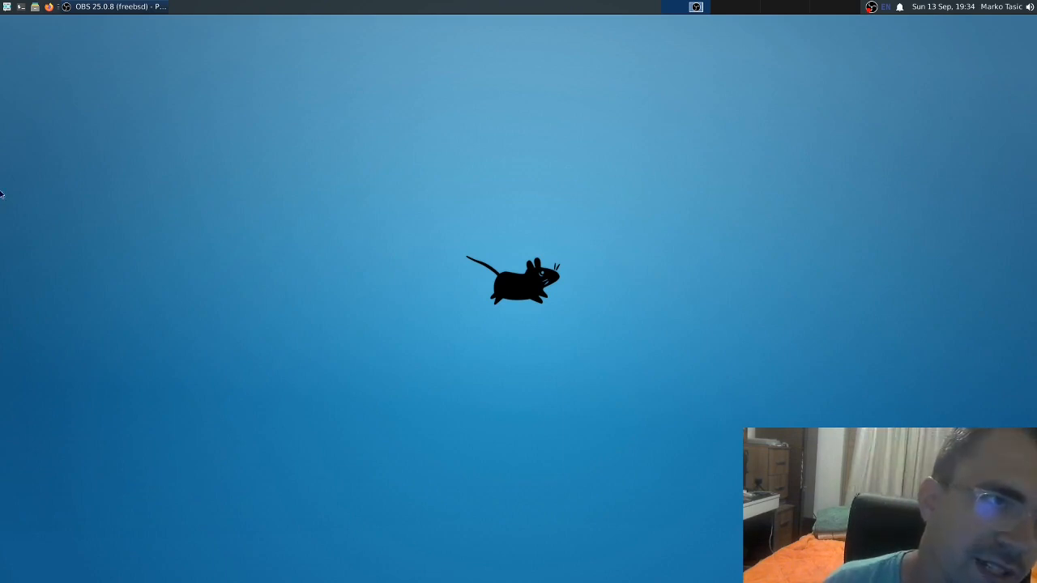
{"action": "mouse_move", "coordinate": [201, 75]}
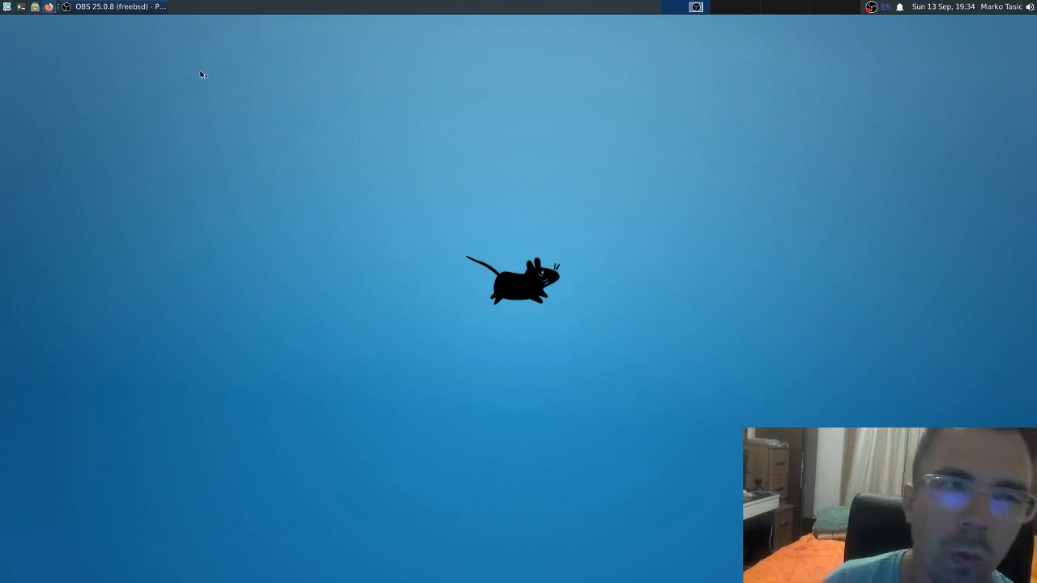
{"action": "left_click", "coordinate": [49, 7]}
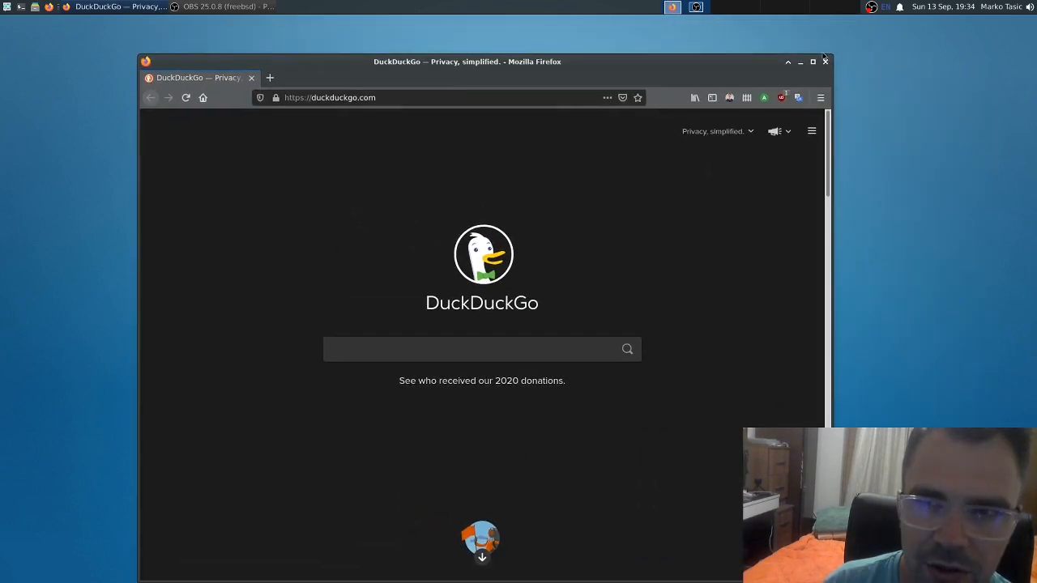
Close the Firefox DuckDuckGo window, leaving the desktop empty
{"action": "left_click", "coordinate": [824, 61]}
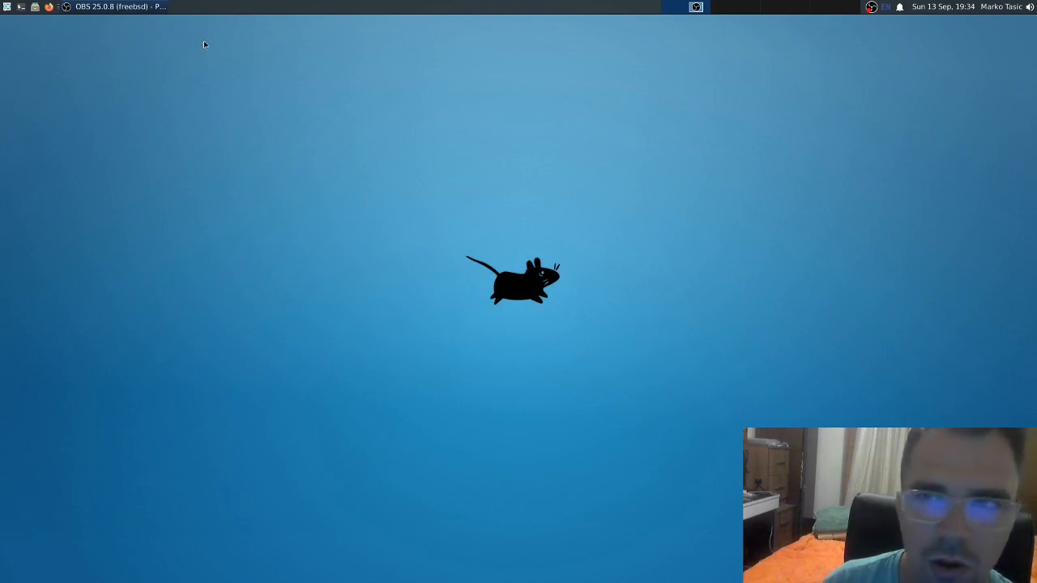
{"action": "mouse_move", "coordinate": [243, 79]}
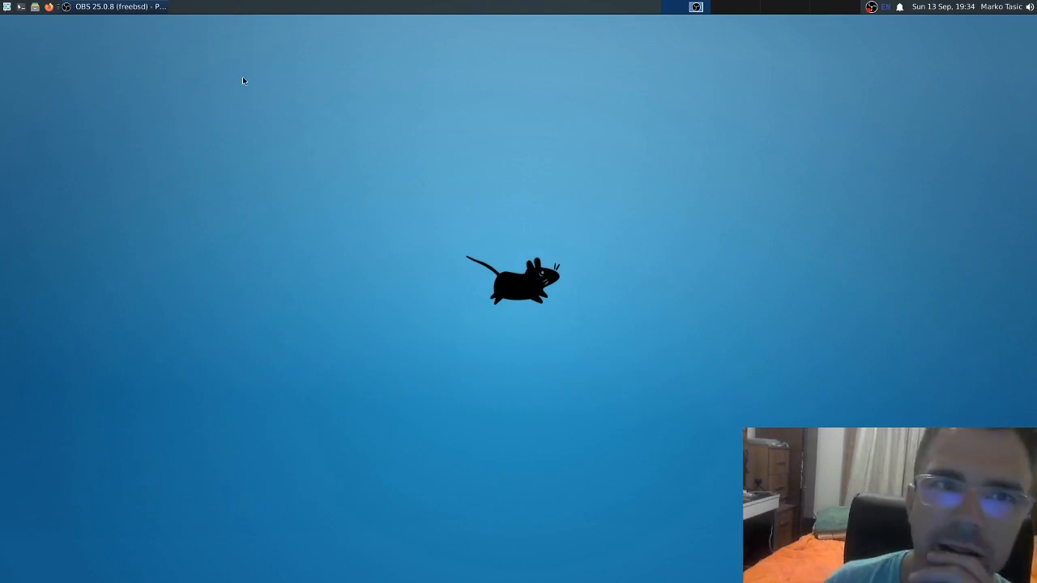
{"action": "mouse_move", "coordinate": [355, 141]}
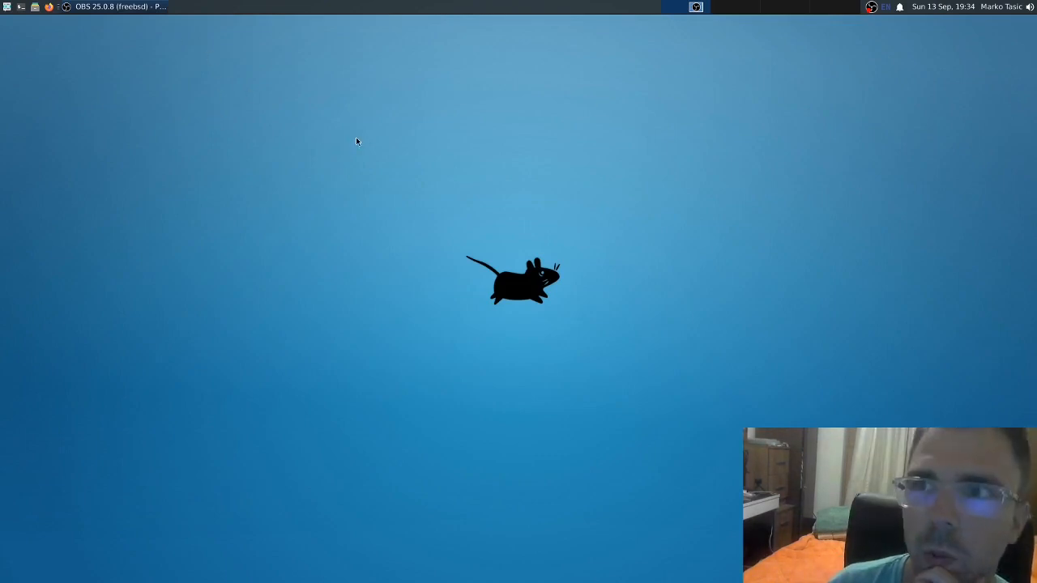
{"action": "mouse_move", "coordinate": [385, 170]}
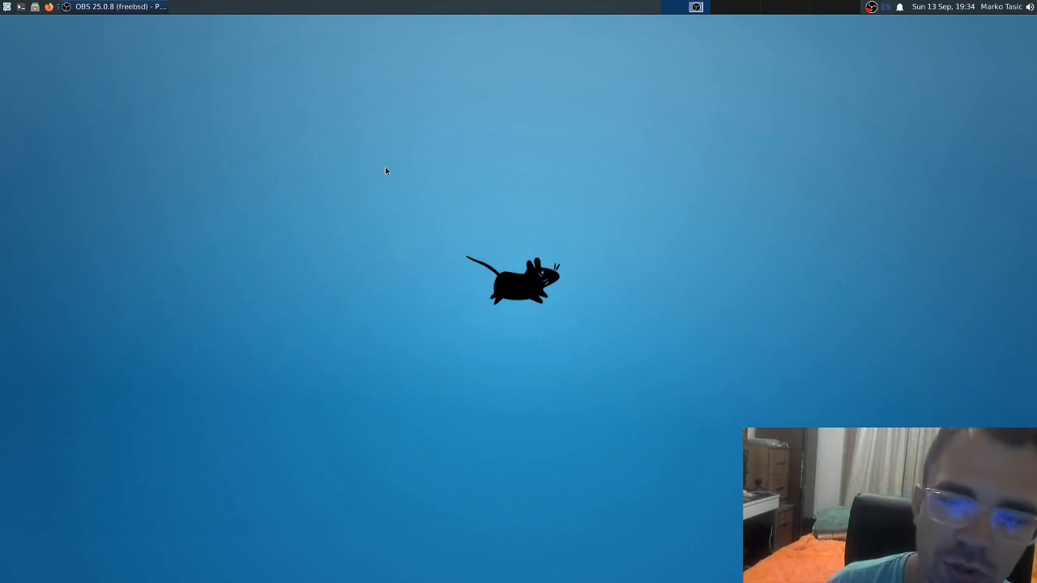
{"action": "mouse_move", "coordinate": [396, 209]}
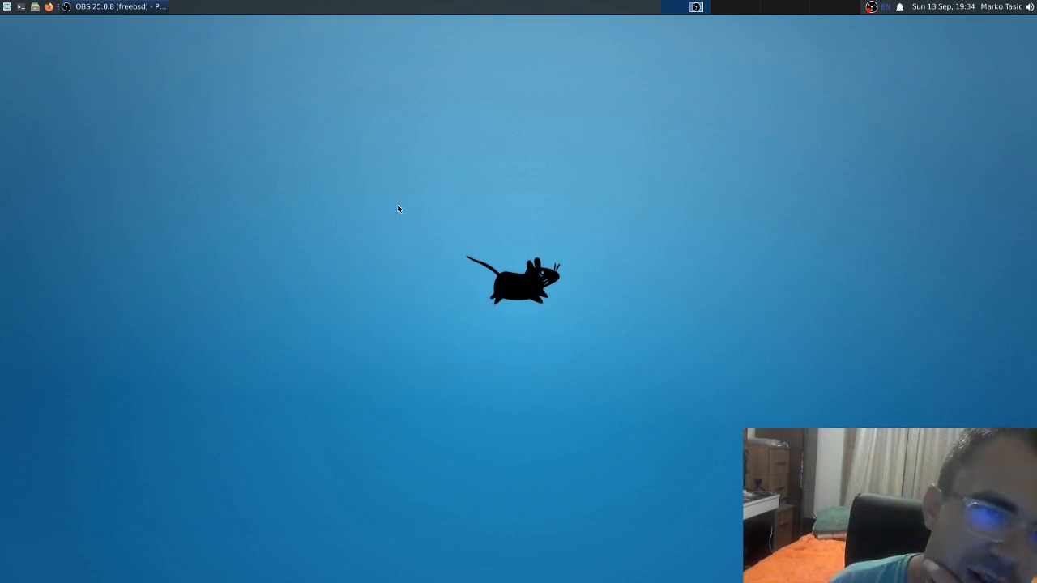
{"action": "mouse_move", "coordinate": [2, 27]}
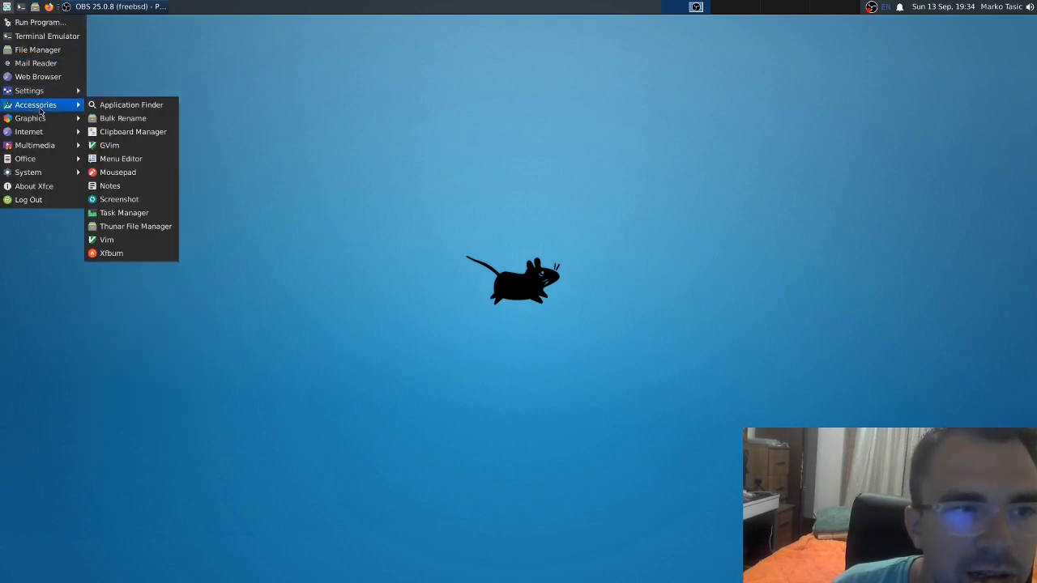
{"action": "mouse_move", "coordinate": [30, 119]}
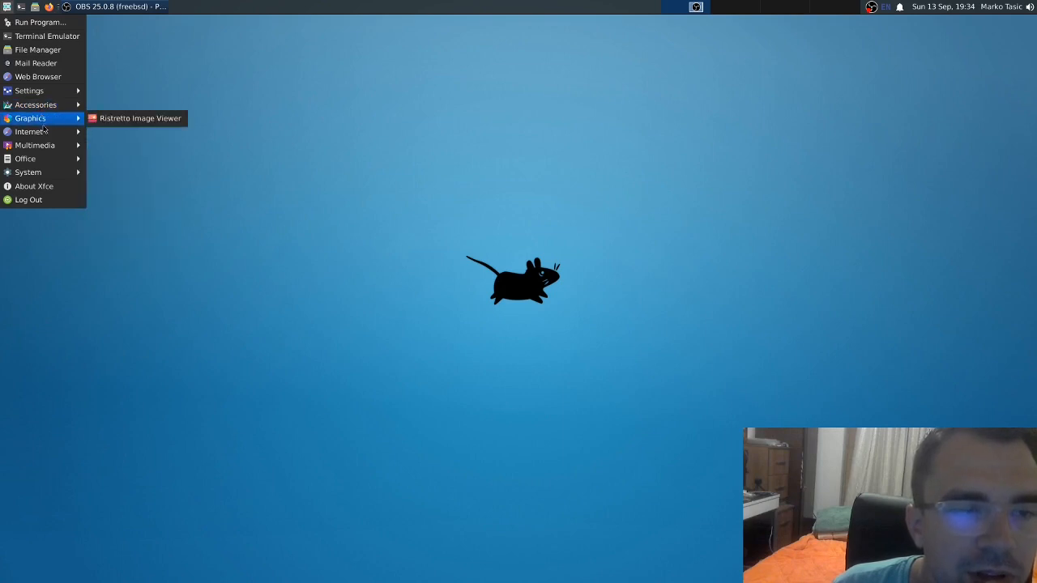
{"action": "mouse_move", "coordinate": [34, 145]}
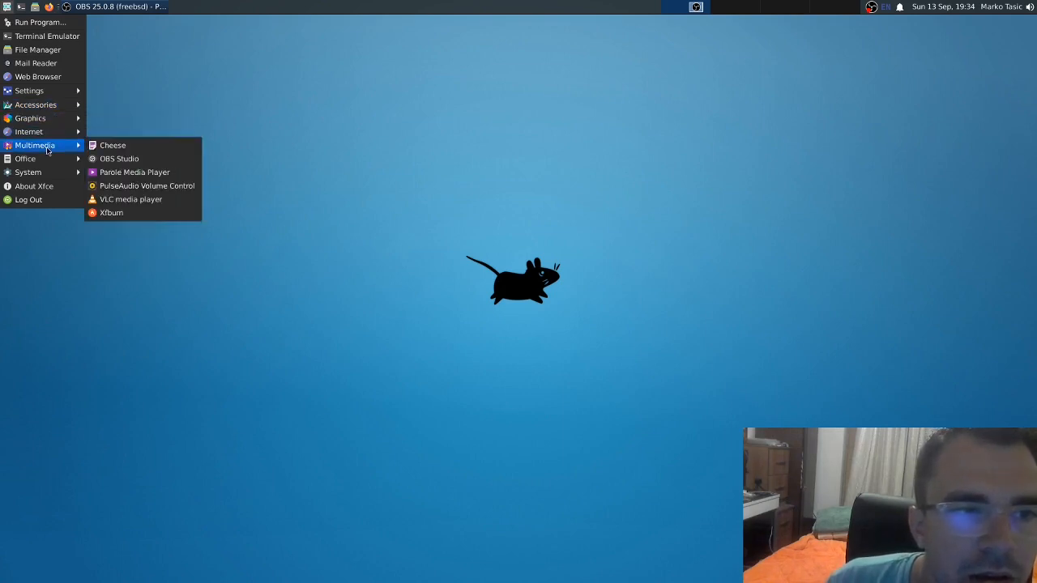
{"action": "mouse_move", "coordinate": [28, 172]}
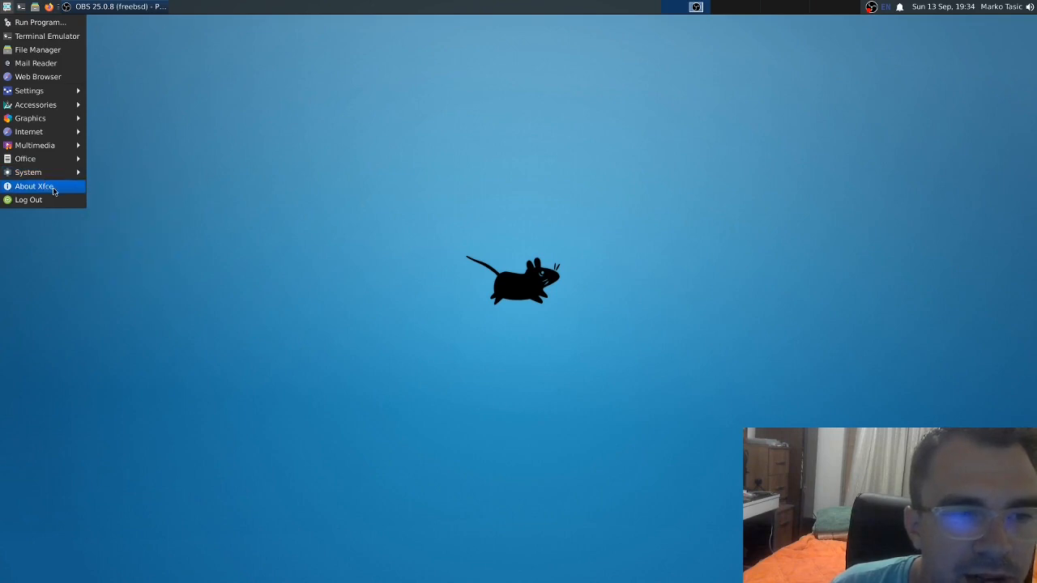
{"action": "mouse_move", "coordinate": [571, 213]}
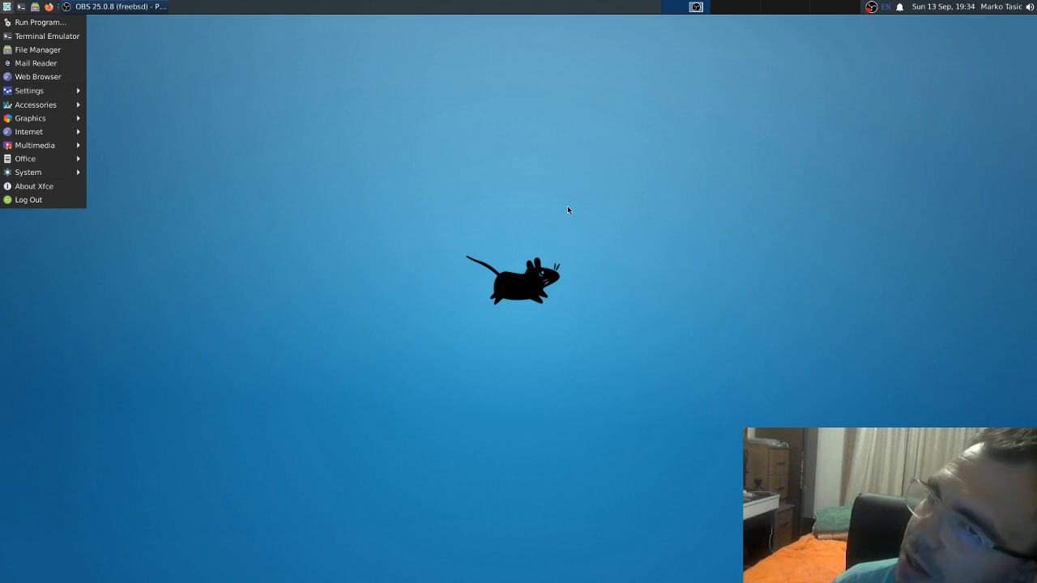
{"action": "mouse_move", "coordinate": [570, 217]}
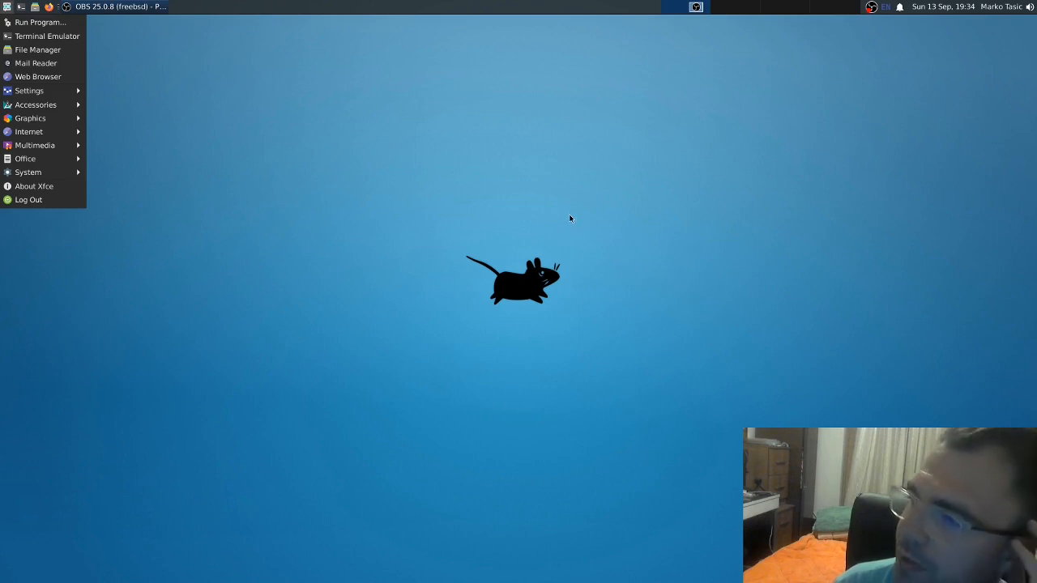
{"action": "mouse_move", "coordinate": [557, 240]}
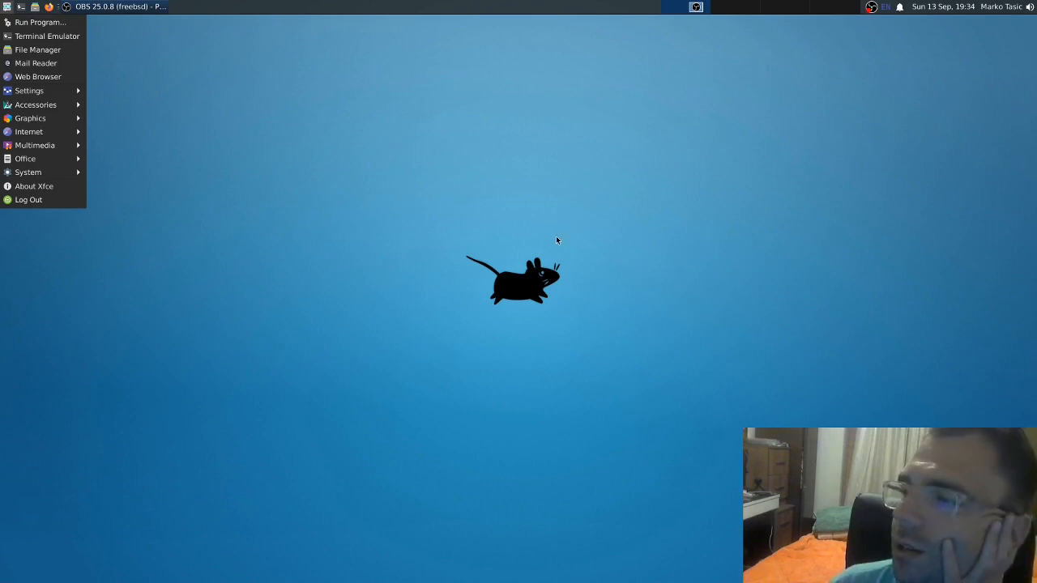
{"action": "mouse_move", "coordinate": [853, 185]}
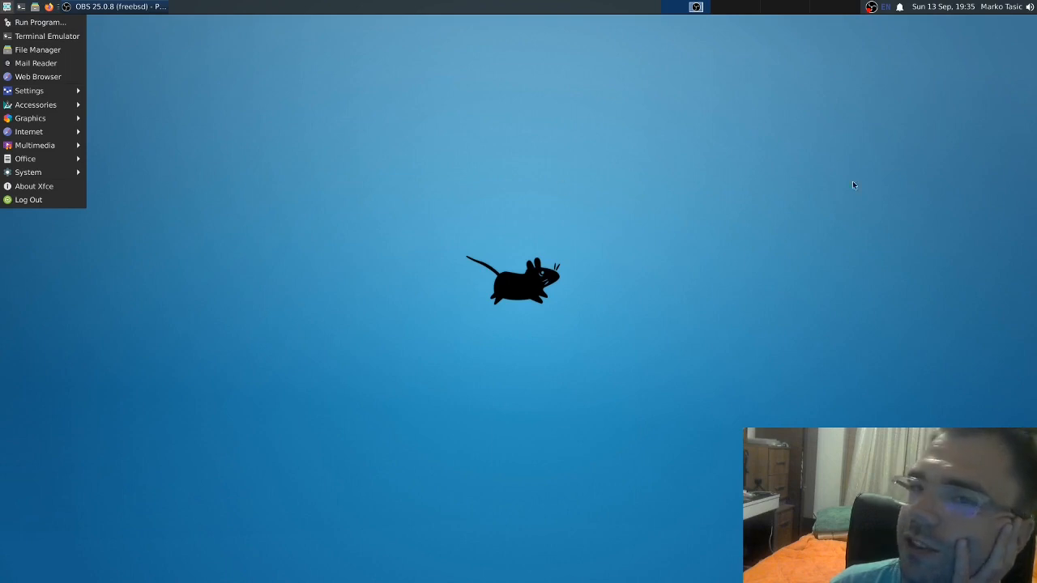
Dismiss the Applications menu via an empty spot on the desktop
{"action": "left_click", "coordinate": [631, 320]}
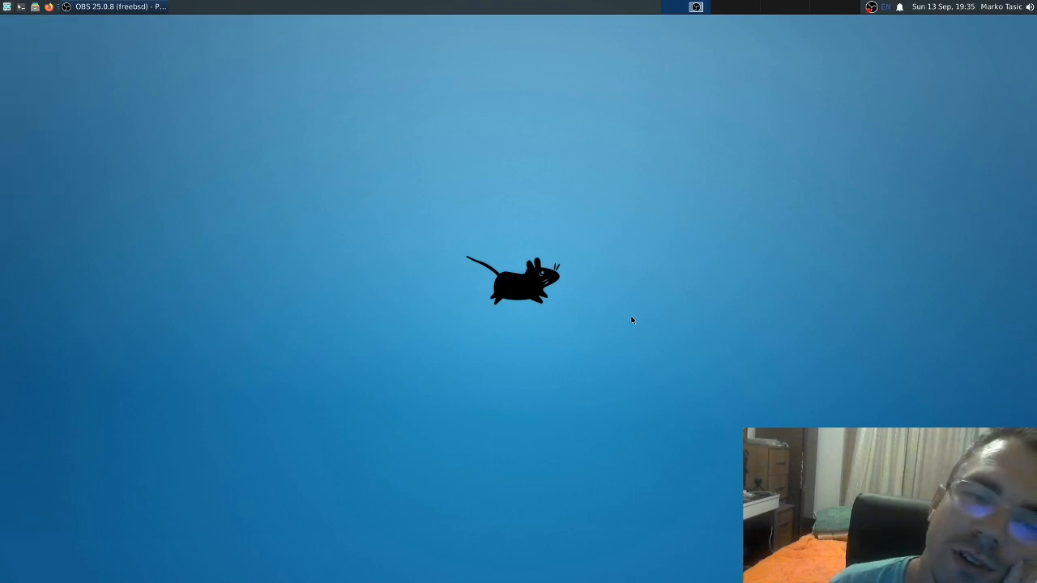
{"action": "mouse_move", "coordinate": [688, 163]}
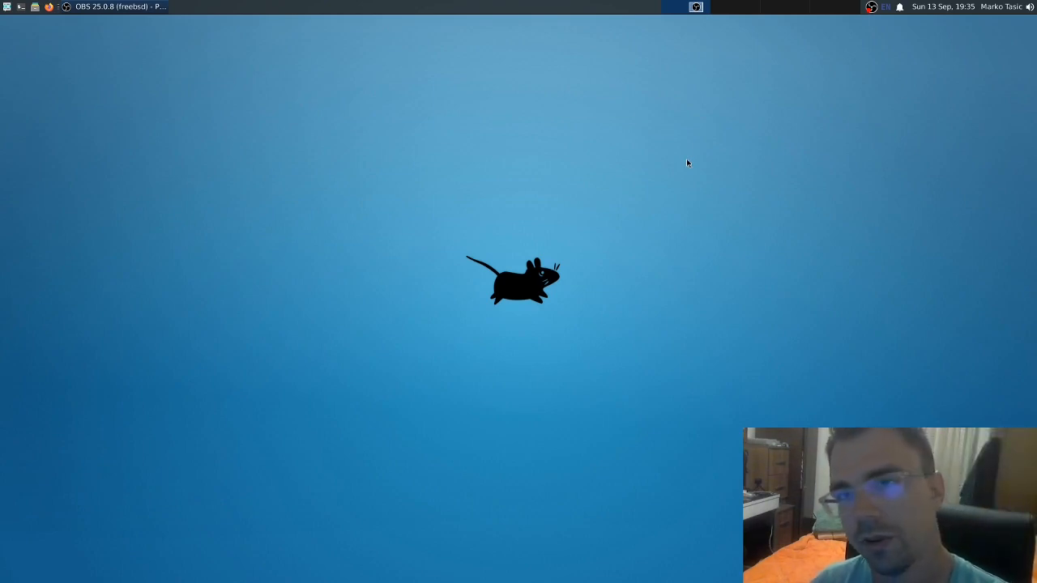
{"action": "mouse_move", "coordinate": [655, 223]}
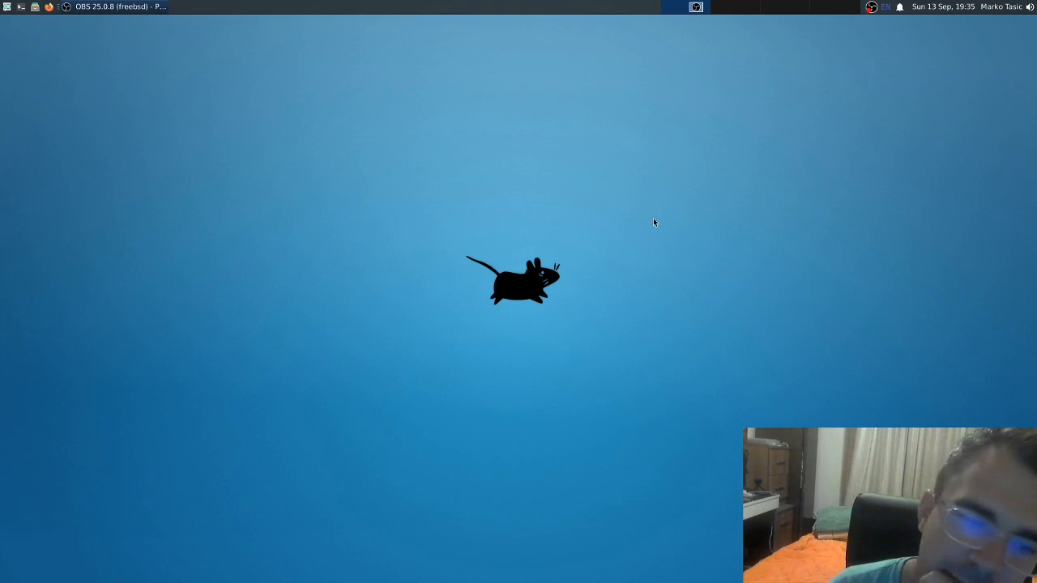
{"action": "mouse_move", "coordinate": [624, 270]}
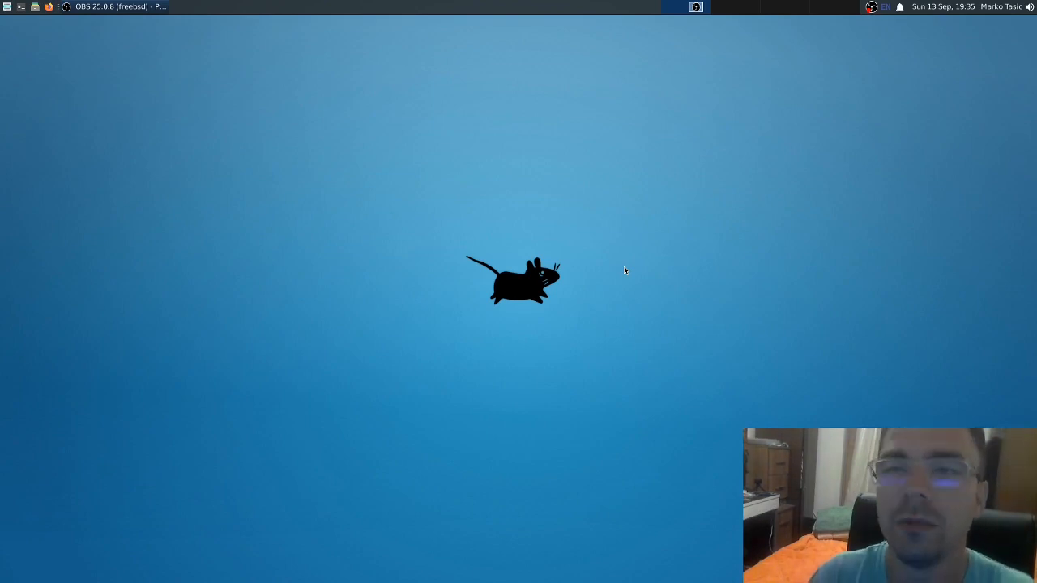
{"action": "mouse_move", "coordinate": [443, 230]}
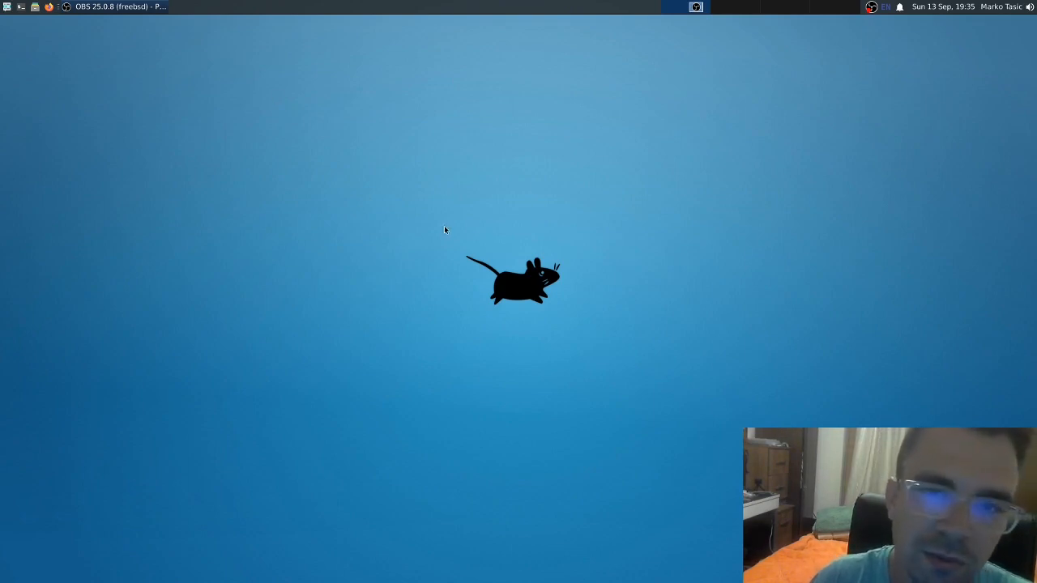
{"action": "mouse_move", "coordinate": [385, 116]}
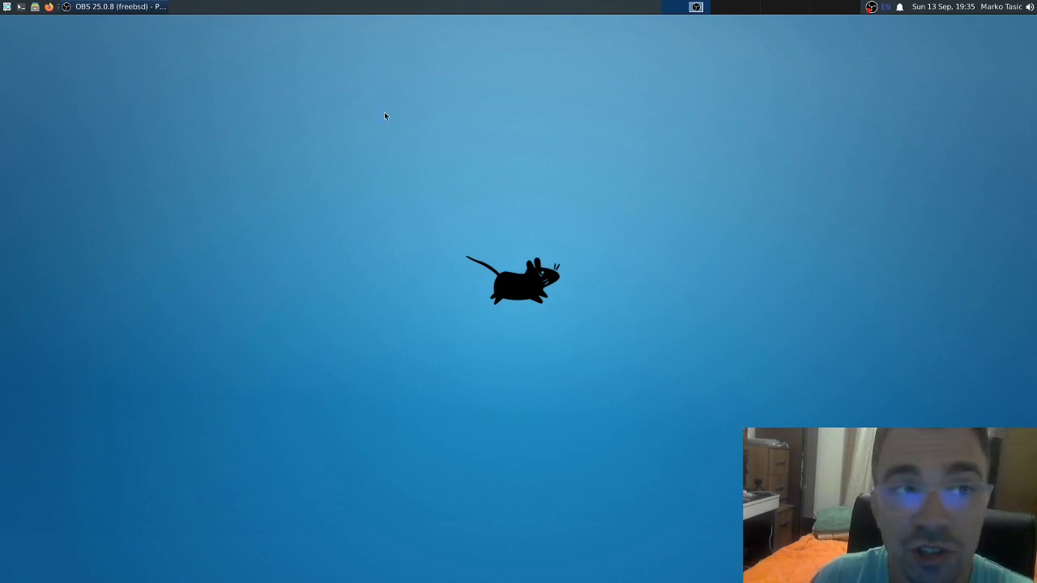
{"action": "mouse_move", "coordinate": [81, 33]}
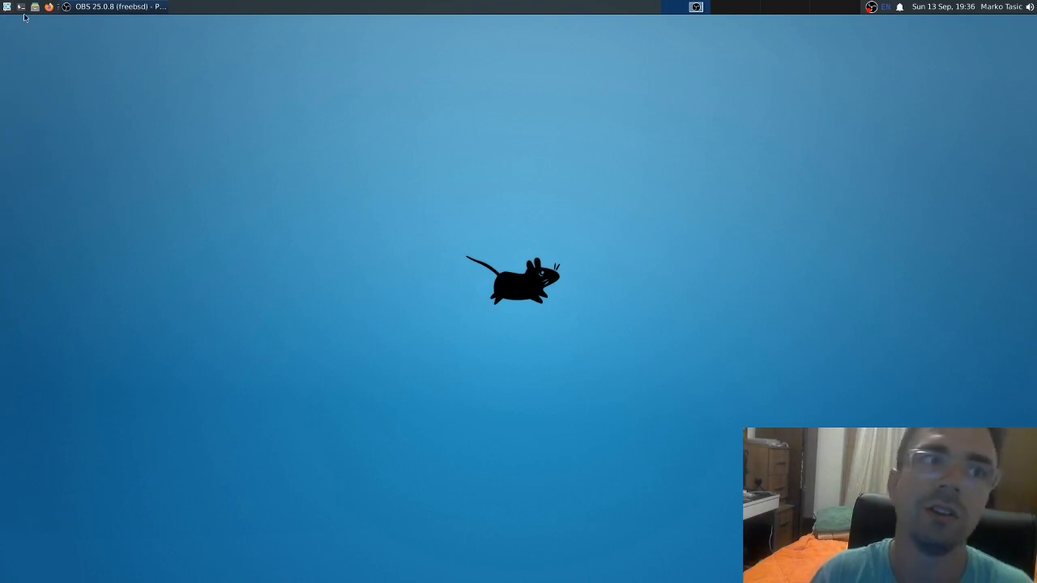
{"action": "mouse_move", "coordinate": [483, 275]}
{"action": "type", "text": "pyth"}
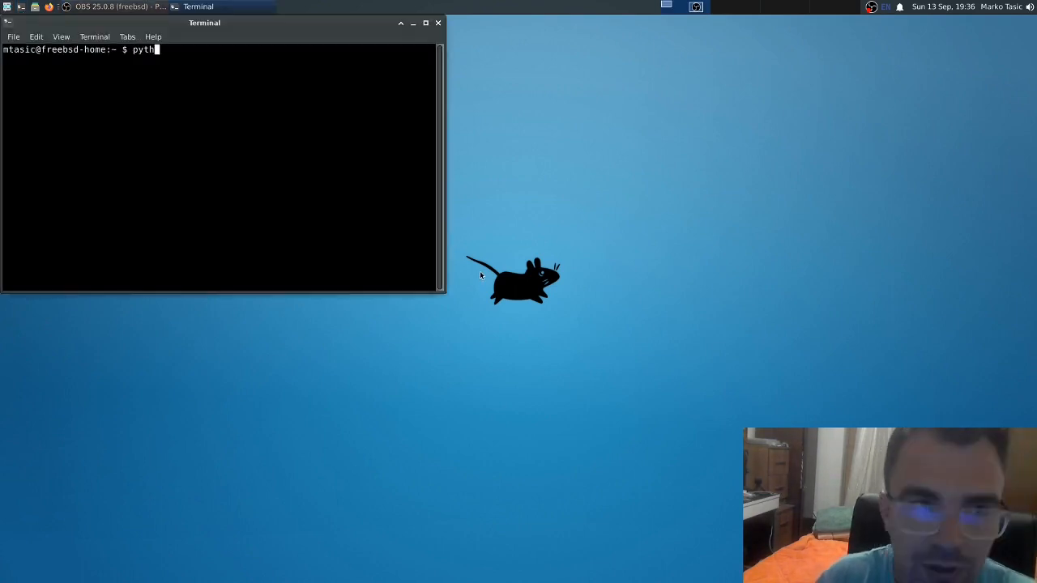
Erase the half-typed terminal command and reposition the Terminal window
{"action": "key", "text": "BackSpace"}
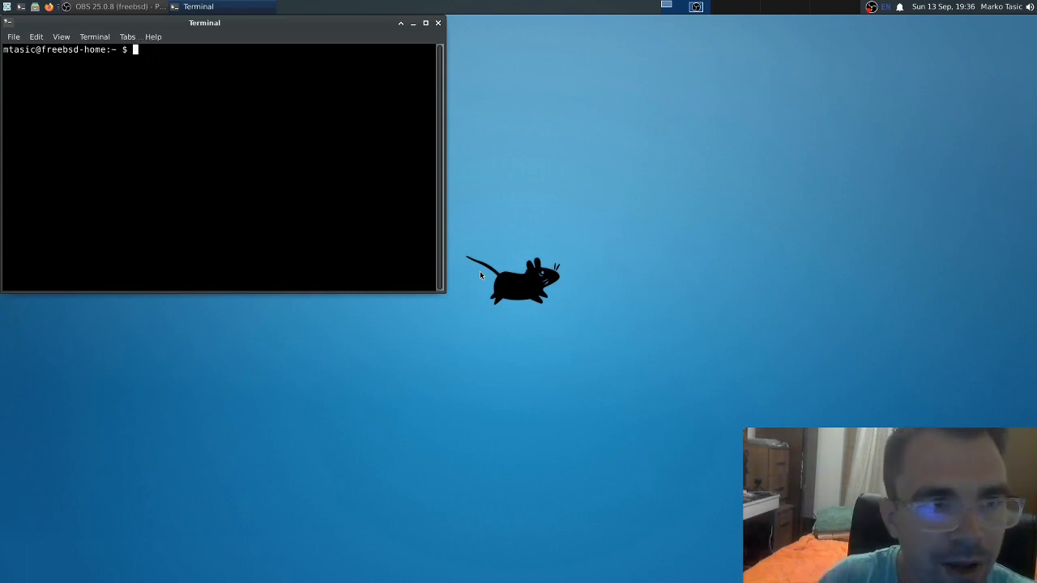
{"action": "left_click_drag", "start_coordinate": [204, 22], "coordinate": [515, 99]}
{"action": "type", "text": "su"}
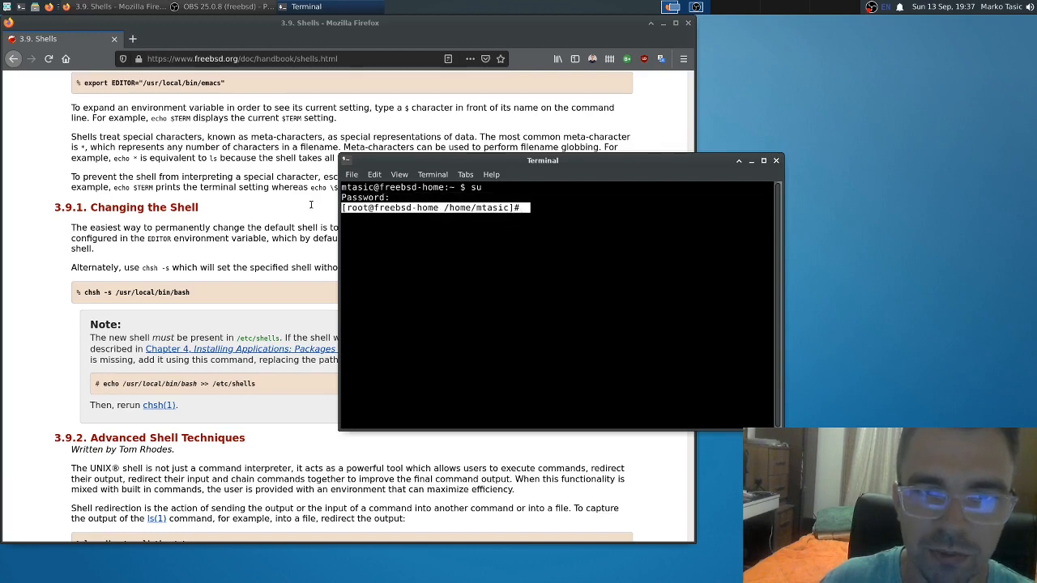
Scroll to the redirection and pipes examples ending the Shells page, and center Firefox
{"action": "scroll", "scroll_direction": "down", "scroll_amount": 3}
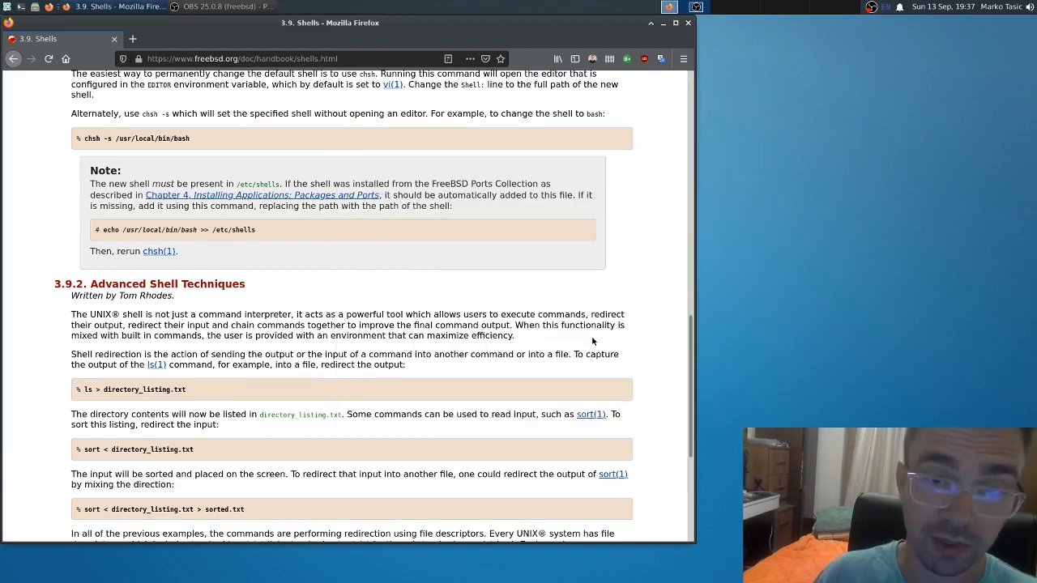
{"action": "scroll", "scroll_direction": "down", "scroll_amount": 3}
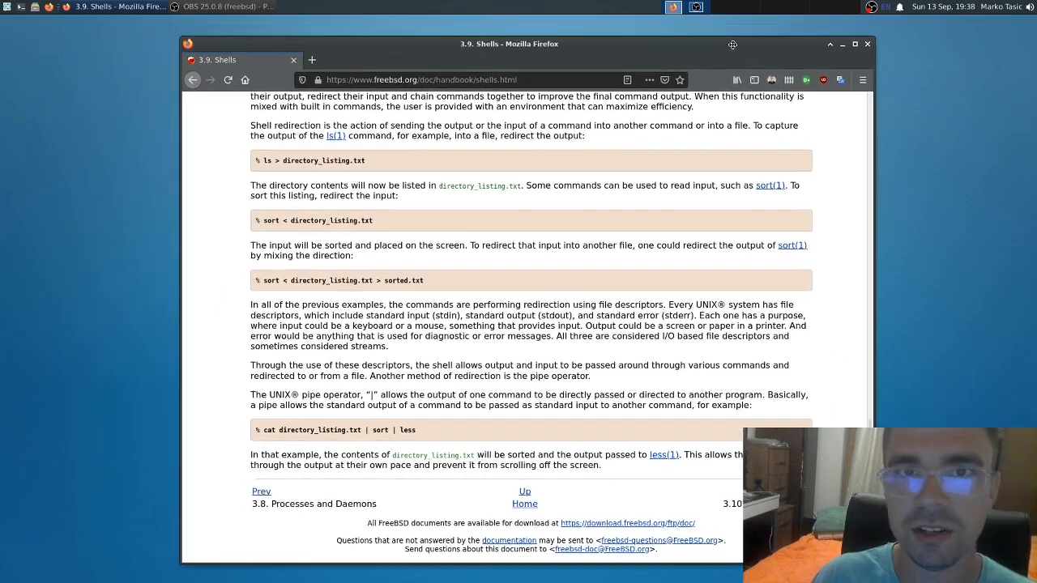
{"action": "left_click_drag", "start_coordinate": [732, 43], "coordinate": [735, 37]}
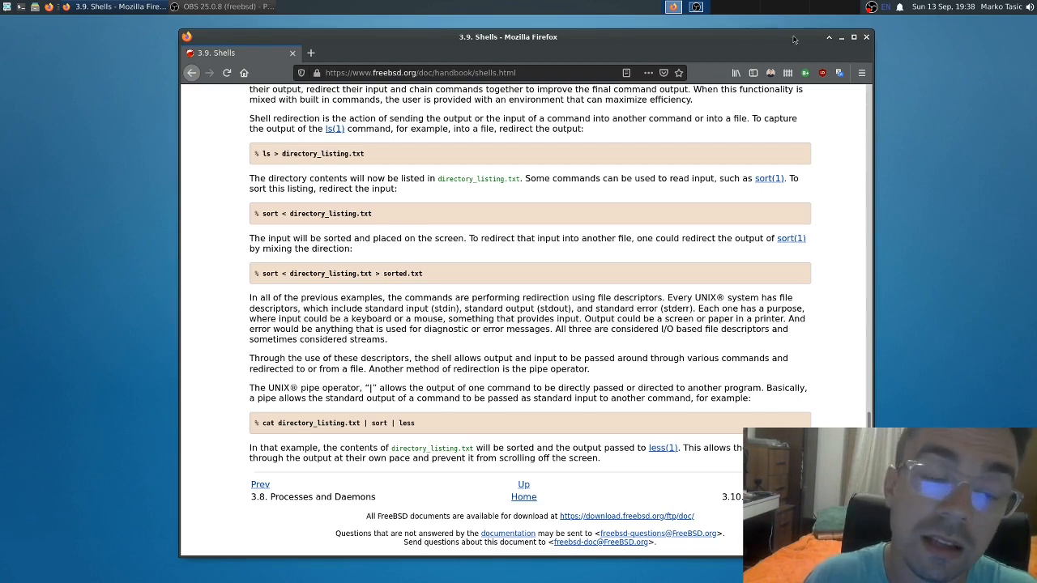
{"action": "mouse_move", "coordinate": [815, 194]}
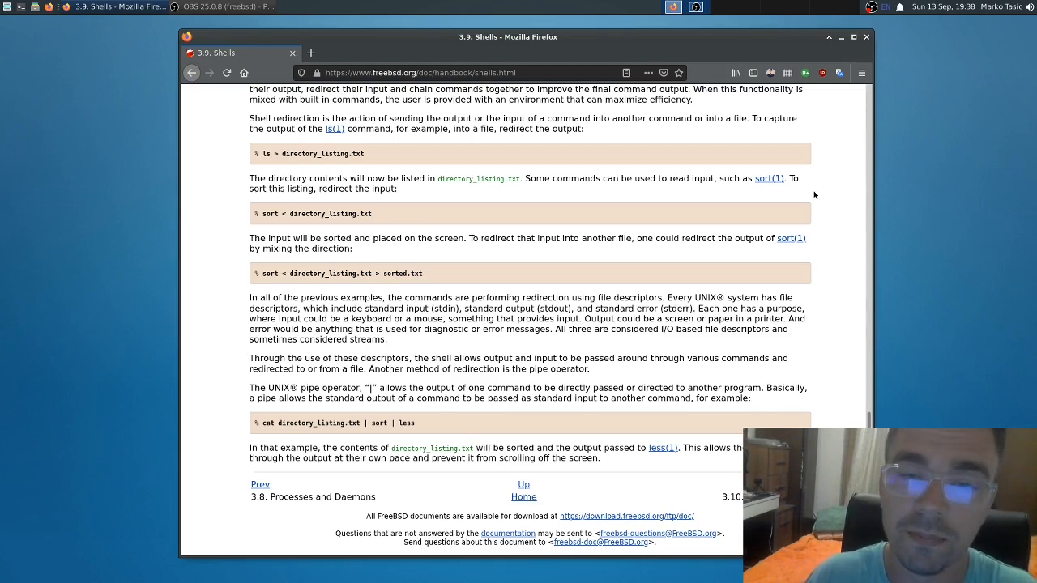